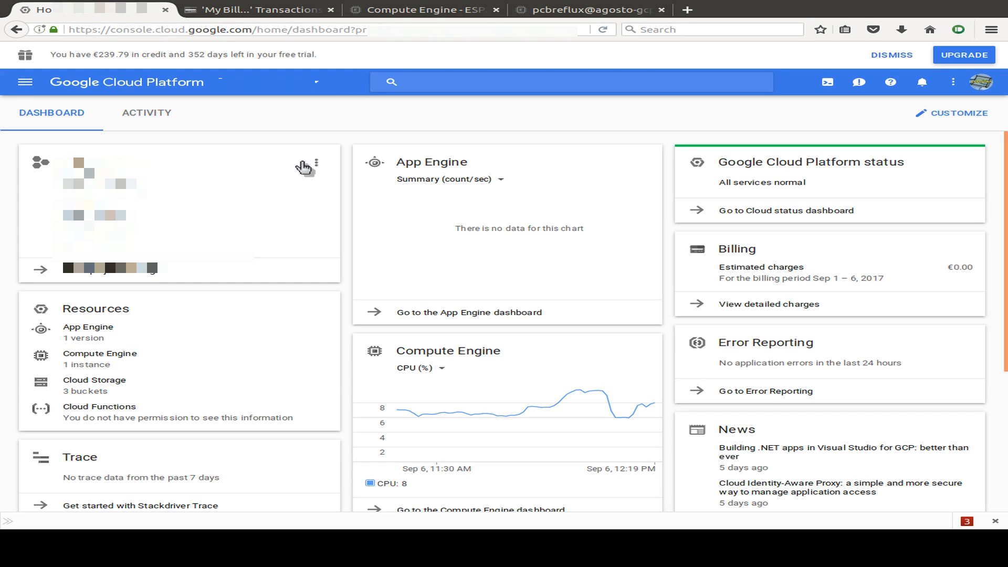
mouse_move(61, 55)
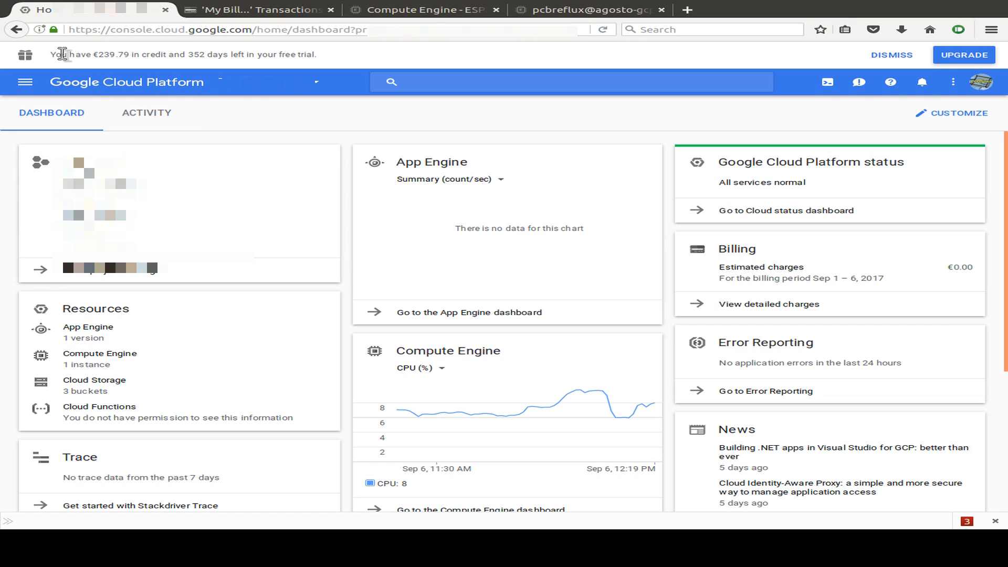
mouse_move(326, 57)
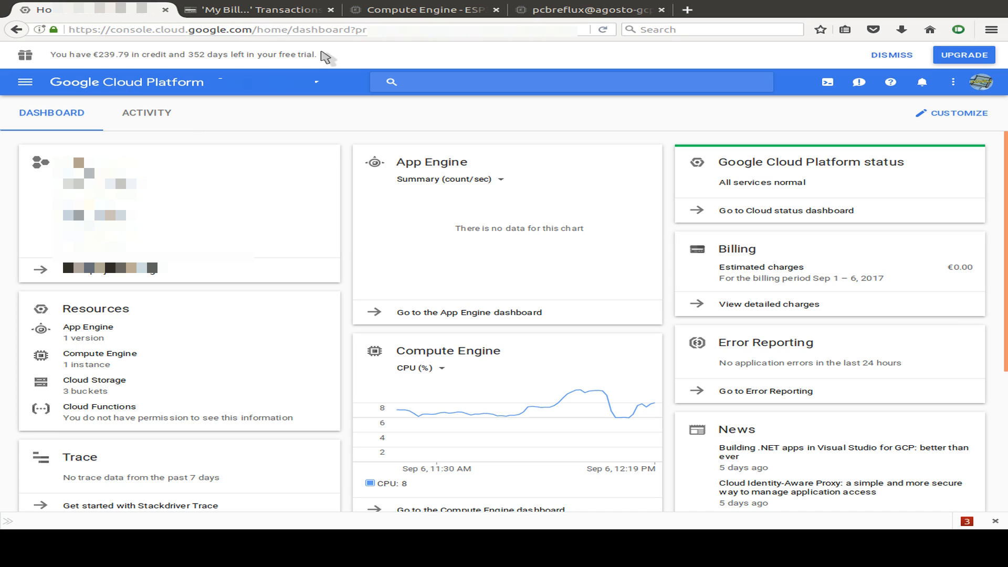
mouse_move(541, 357)
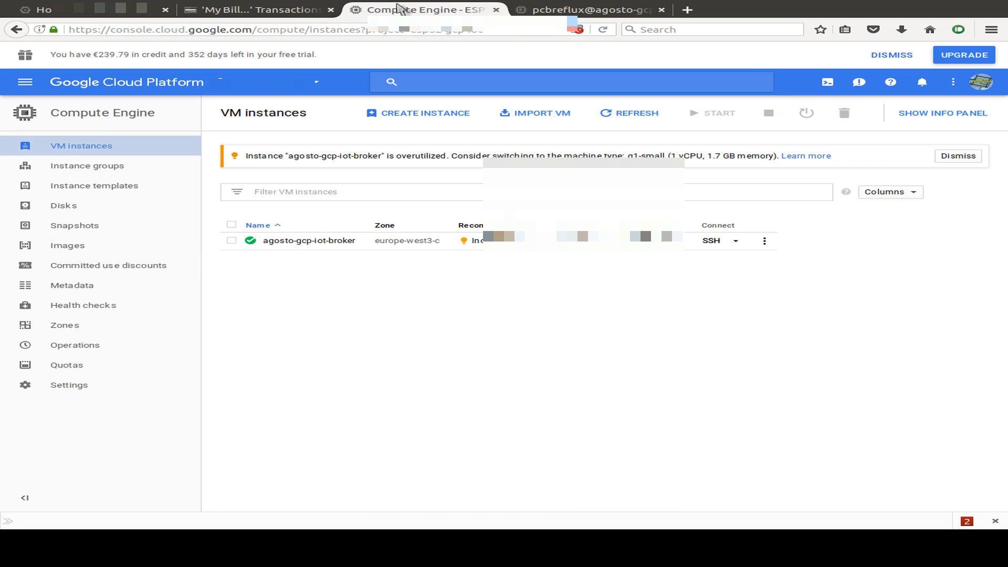
mouse_move(463, 257)
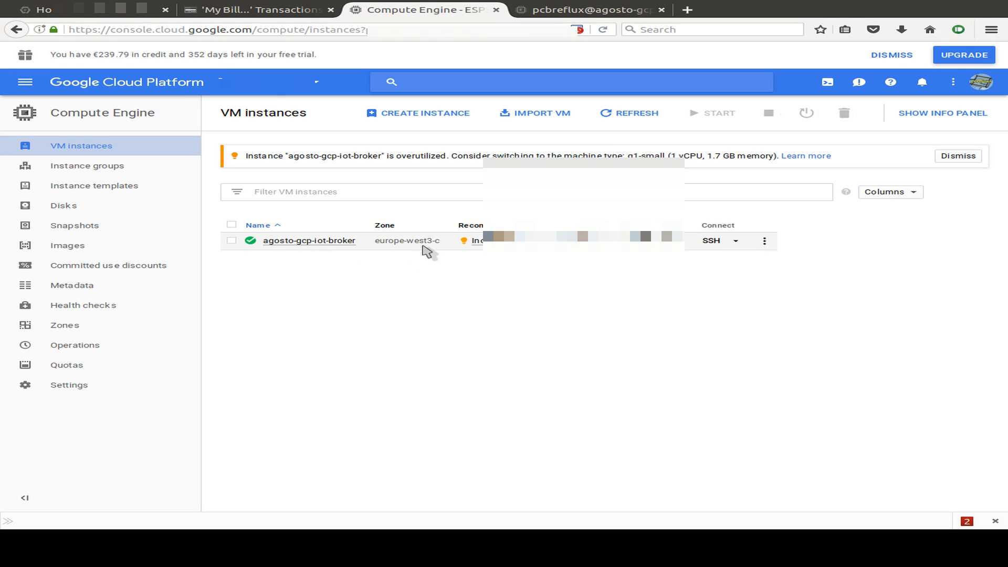
mouse_move(701, 247)
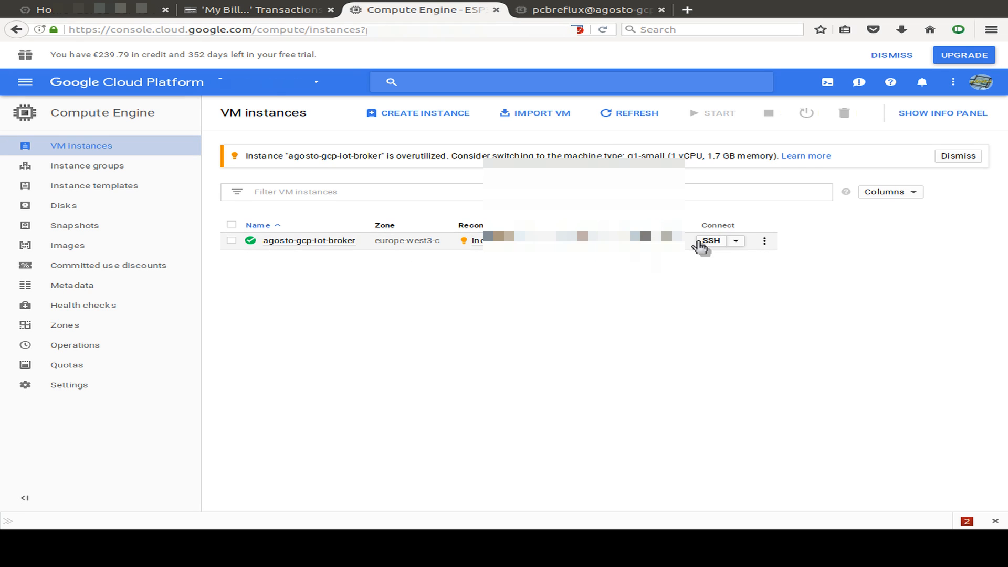
mouse_move(712, 251)
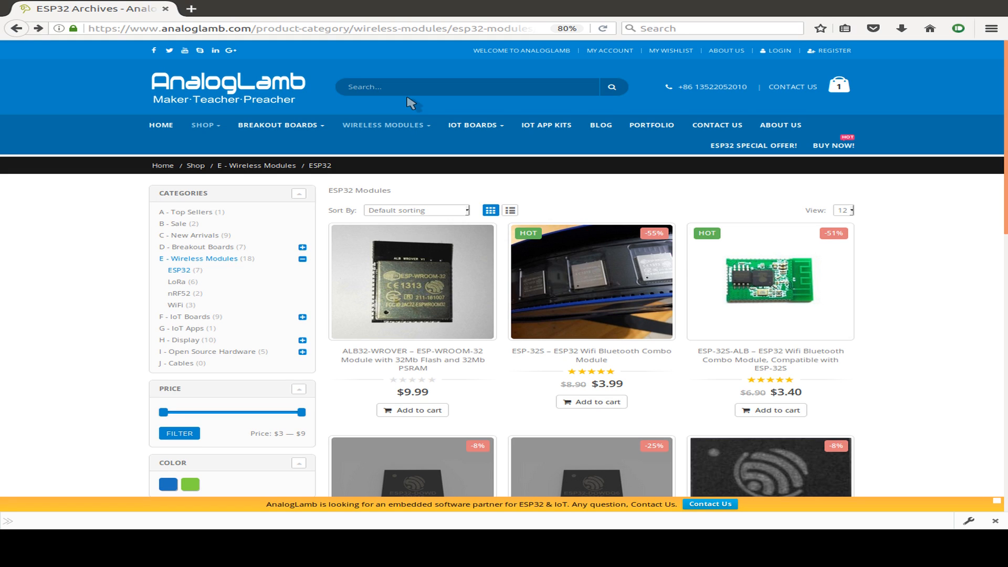
click(421, 9)
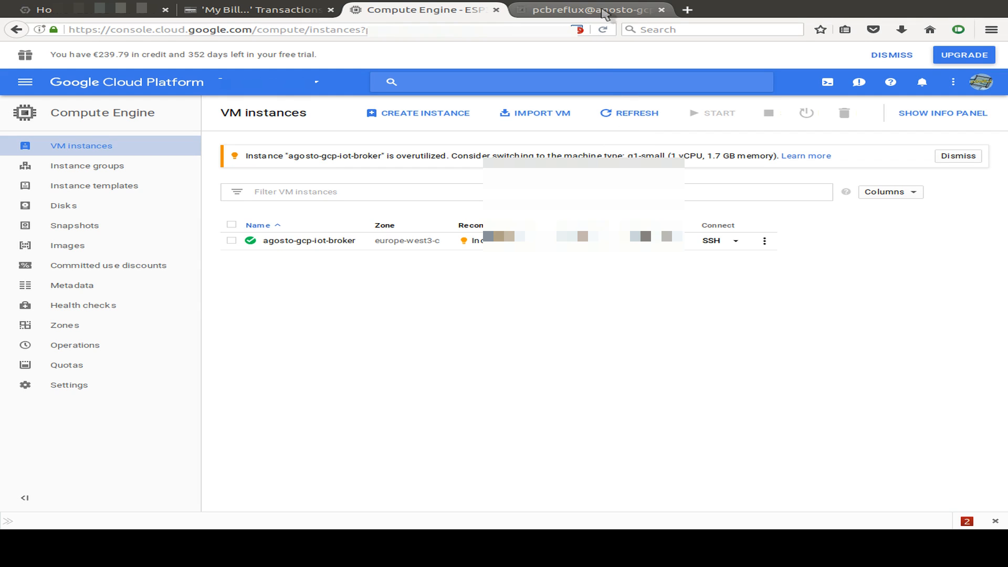
mouse_move(591, 10)
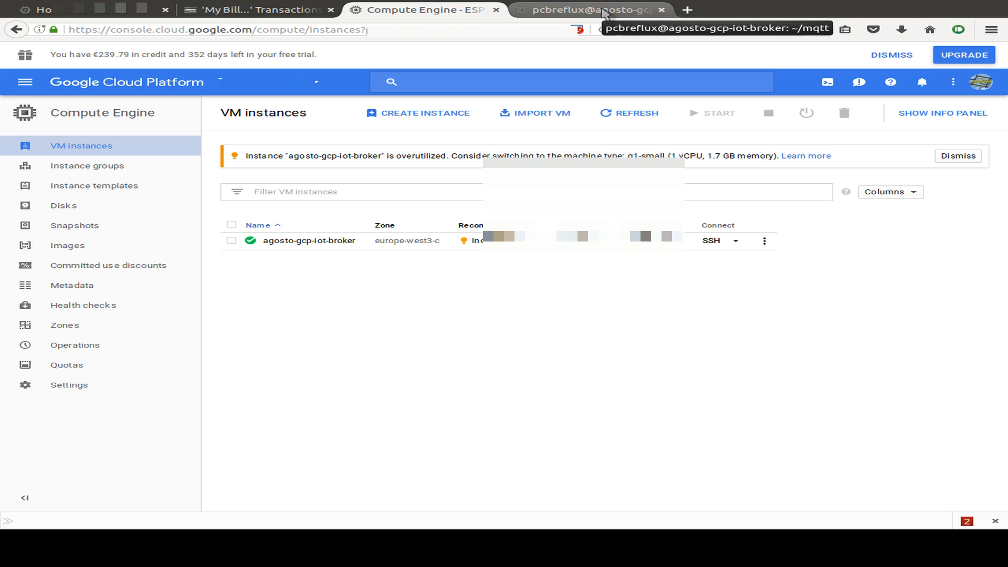
Switch to the broker VM's SSH session tab
click(588, 9)
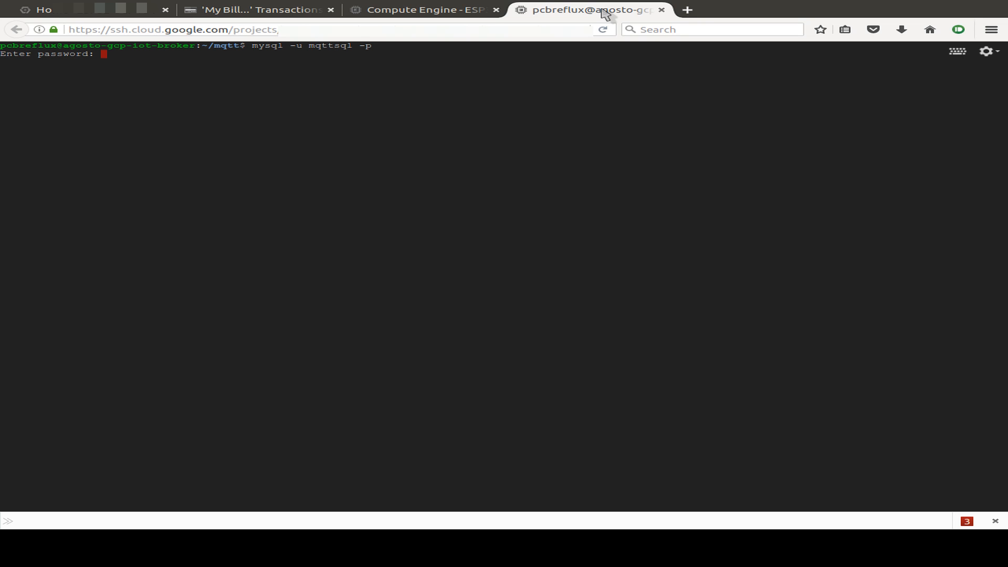
Log into MariaDB as mqttsql and list the databases with show databases;
key(Return)
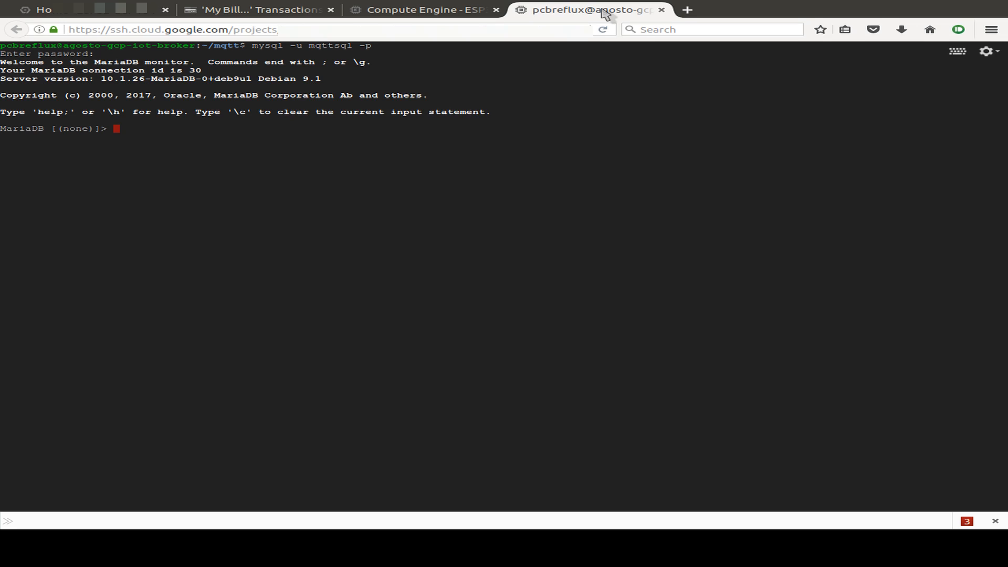
text(sho)
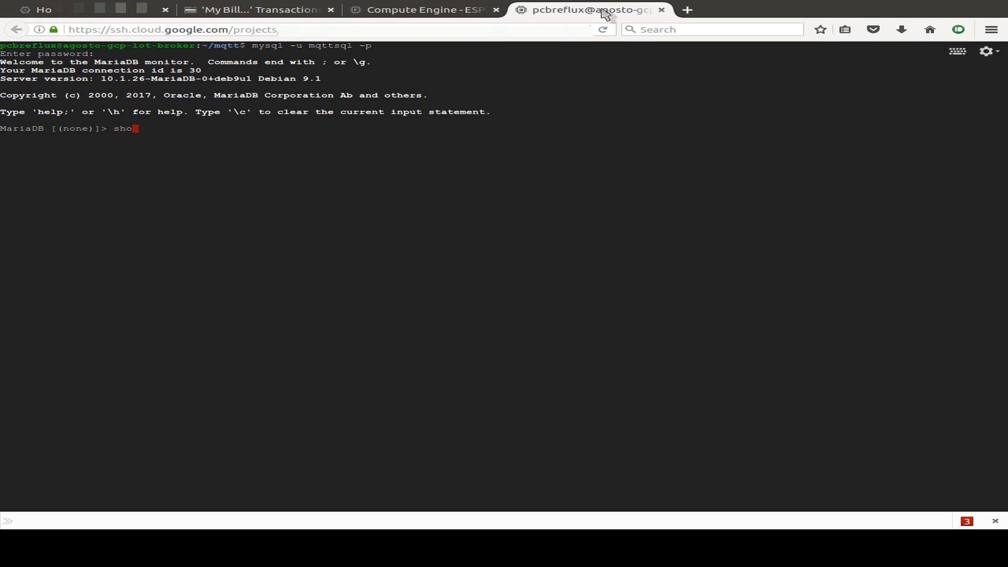
text(w data)
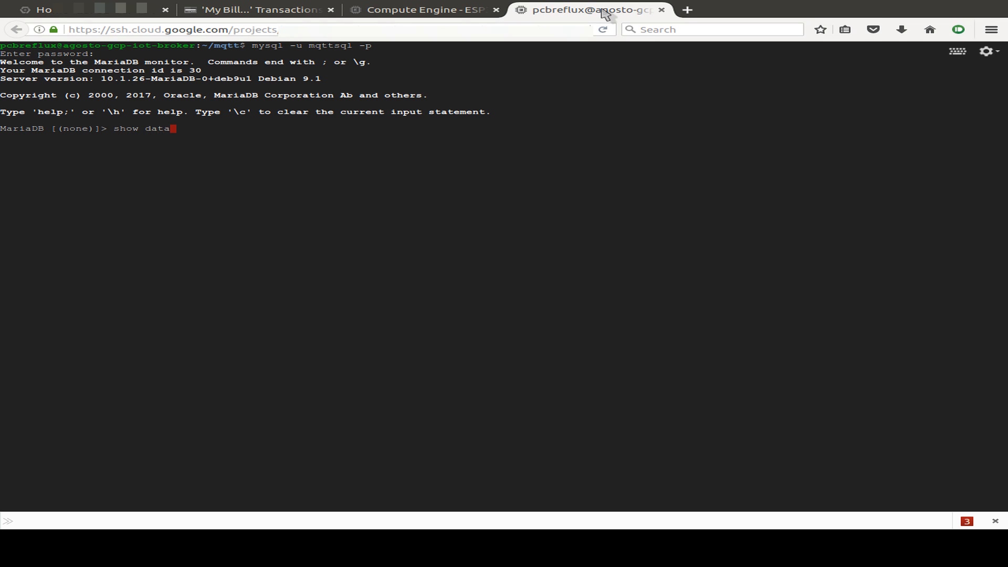
key(Return)
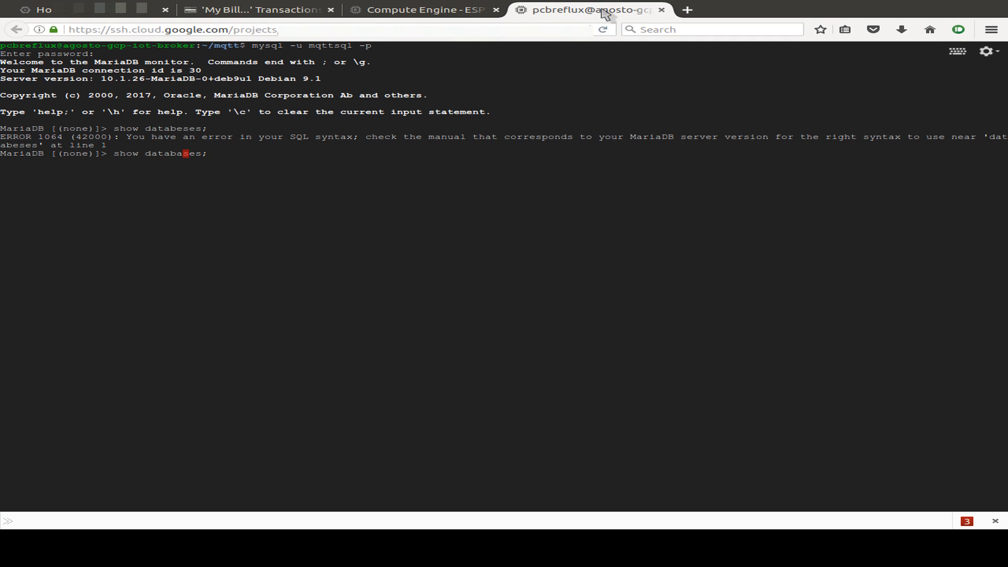
key(Return)
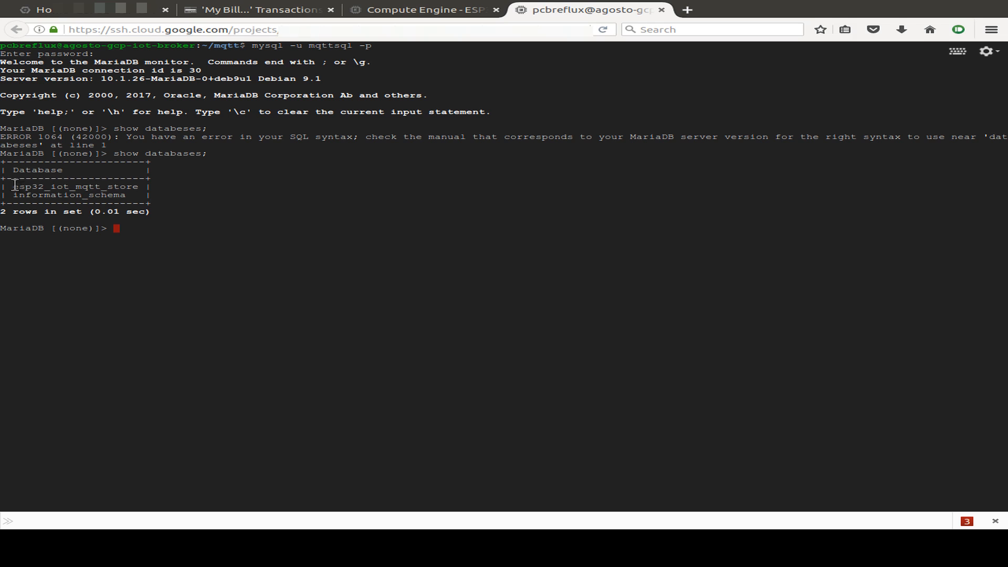
Select the esp32_iot_mqtt_store database and list its tables, revealing mqtt_store
double_click(71, 186)
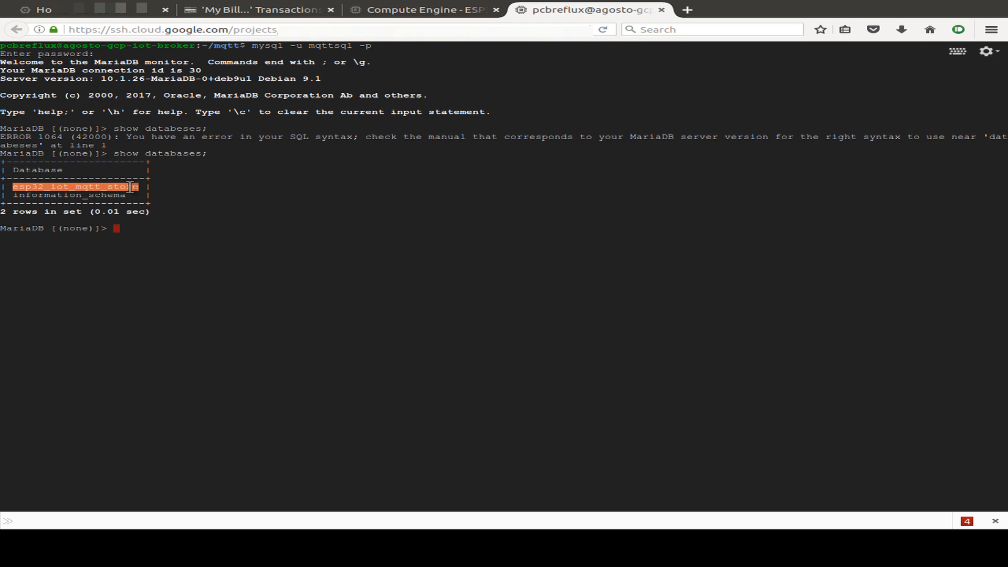
click(295, 213)
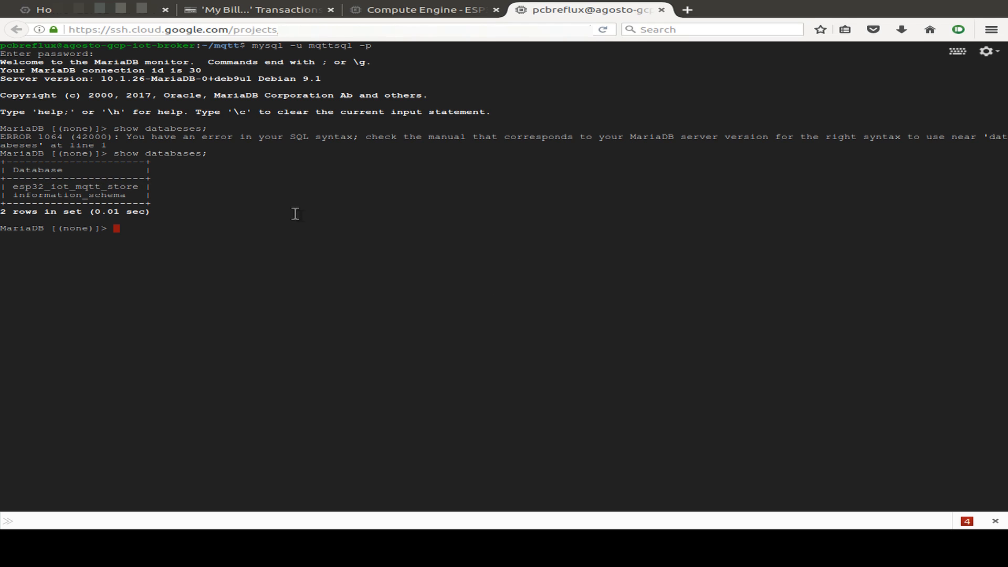
text(use)
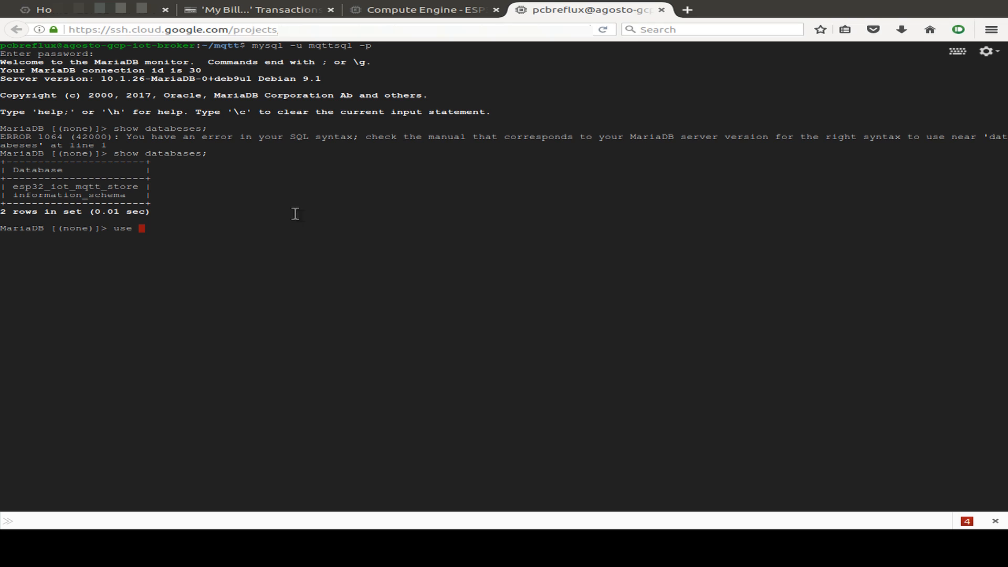
text(esp32_iot_mqtt_store)
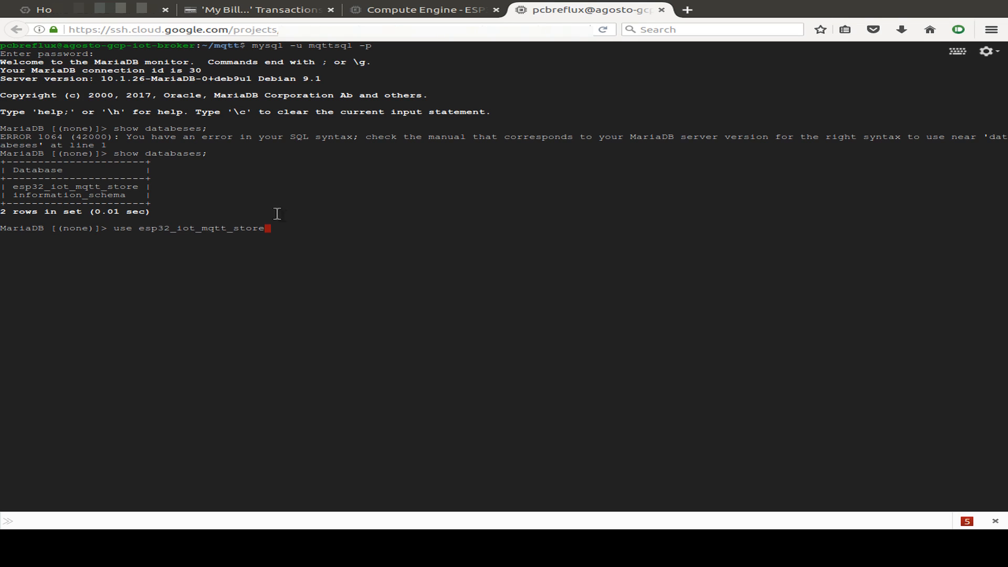
key(Return)
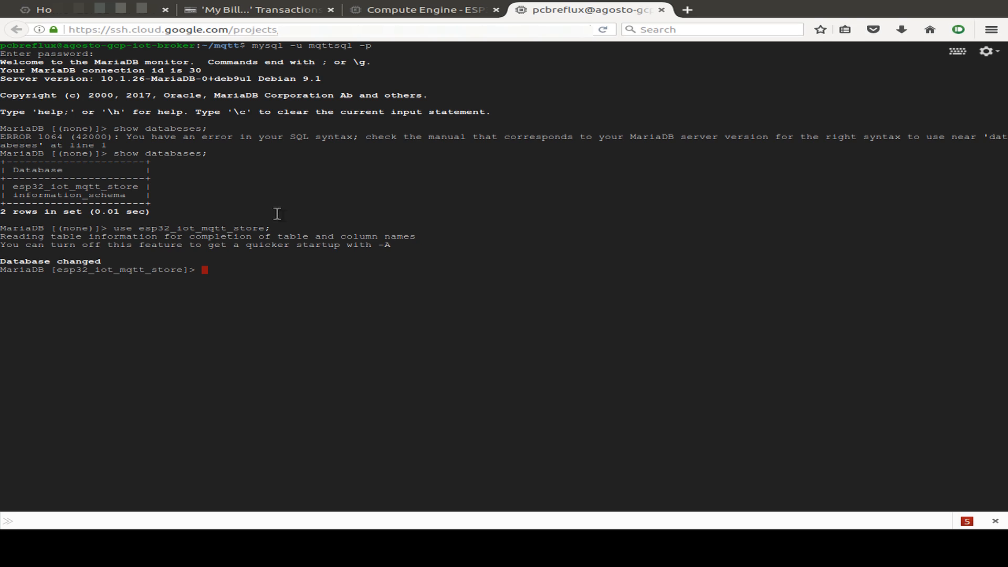
text(show t)
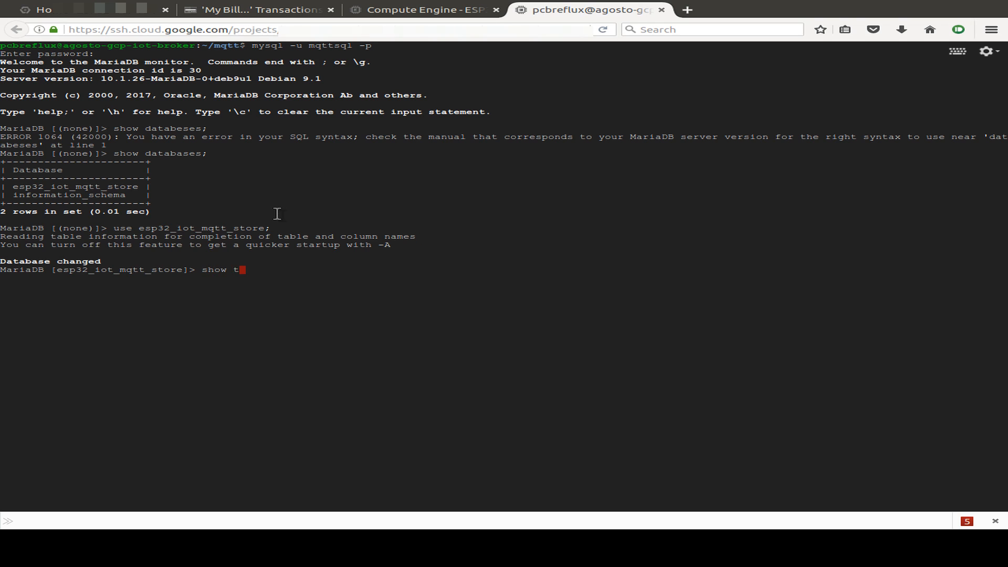
key(Return)
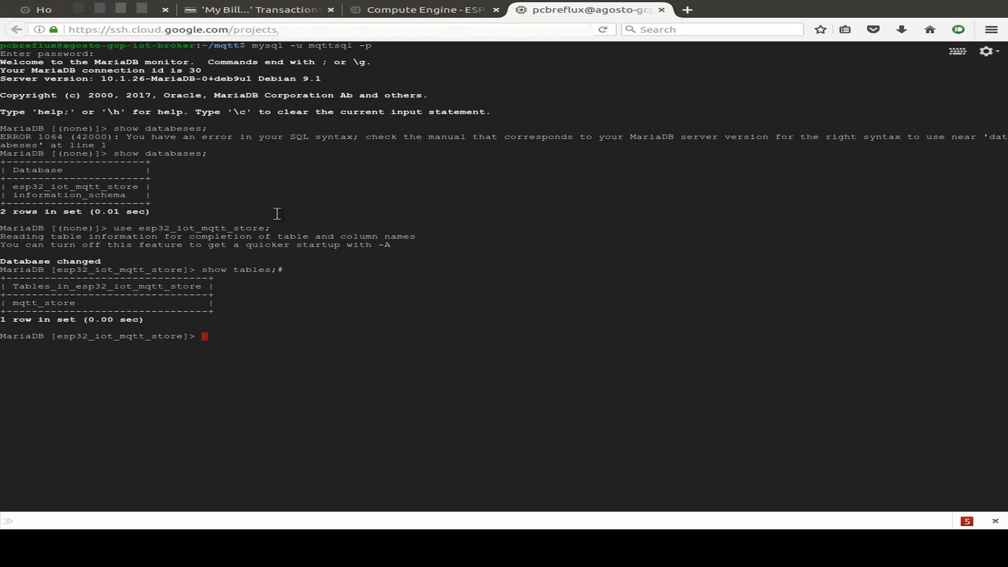
Query all rows with select * from mqtt_store;
text(s)
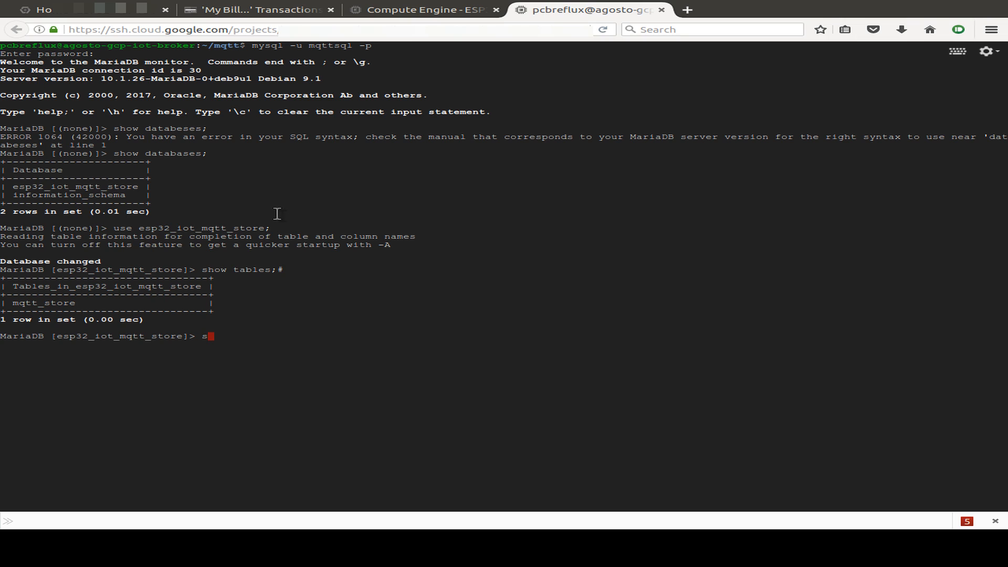
text(ele)
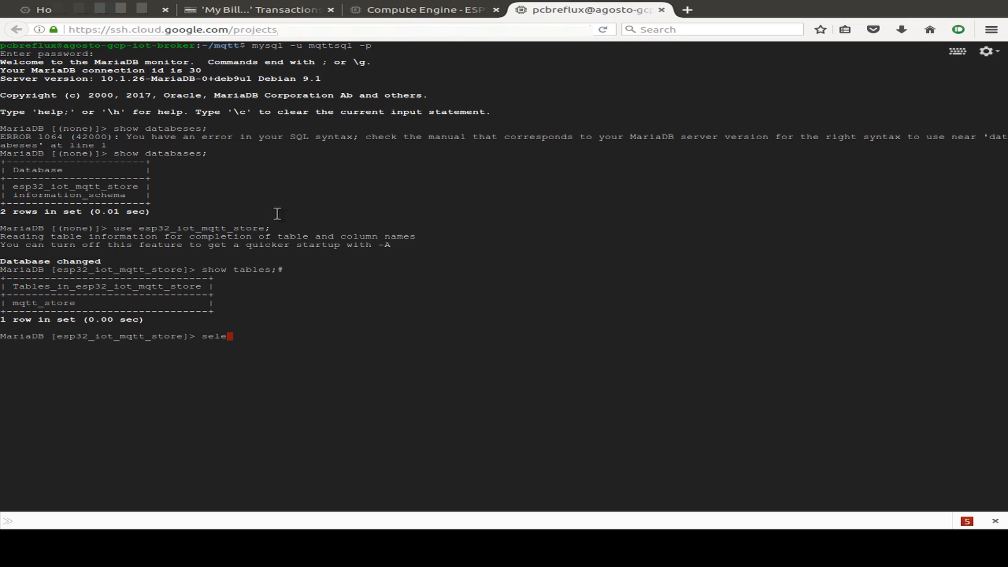
text(ct *)
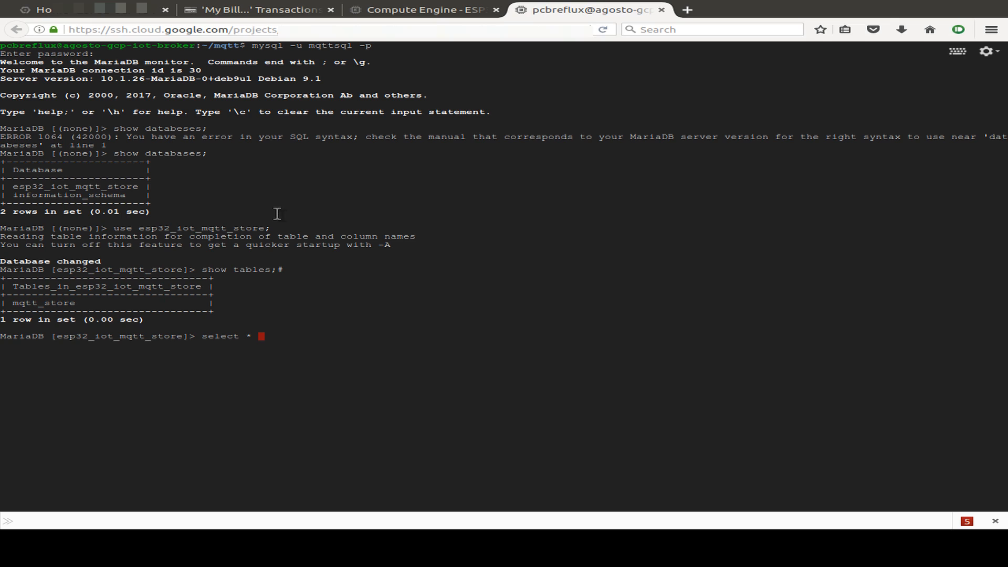
text(mqtt)
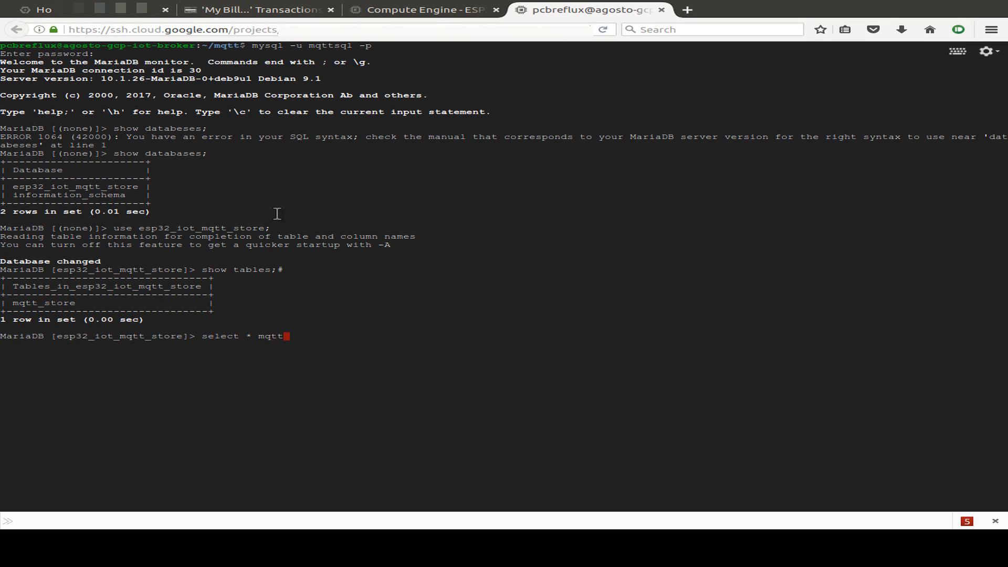
key(Return)
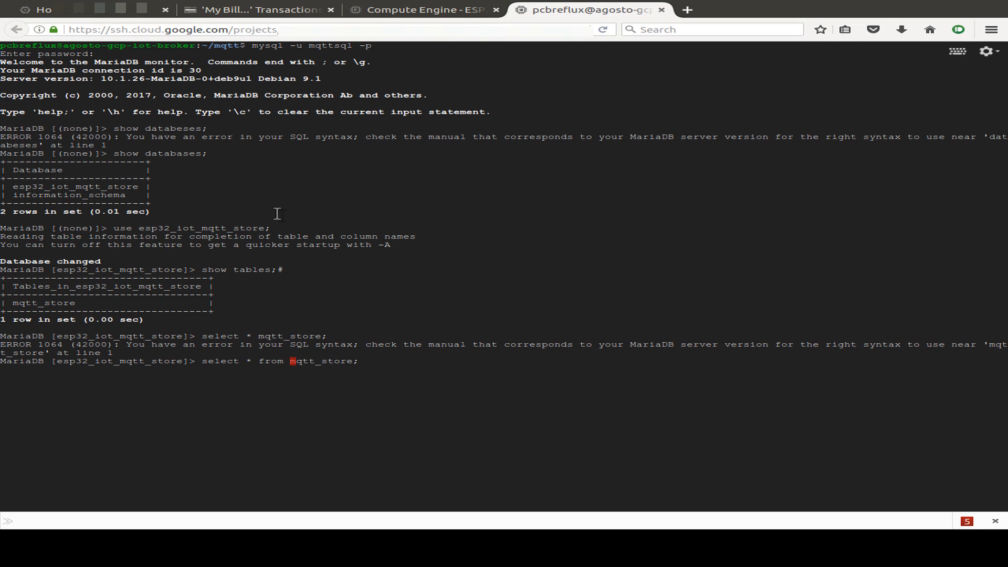
key(Return)
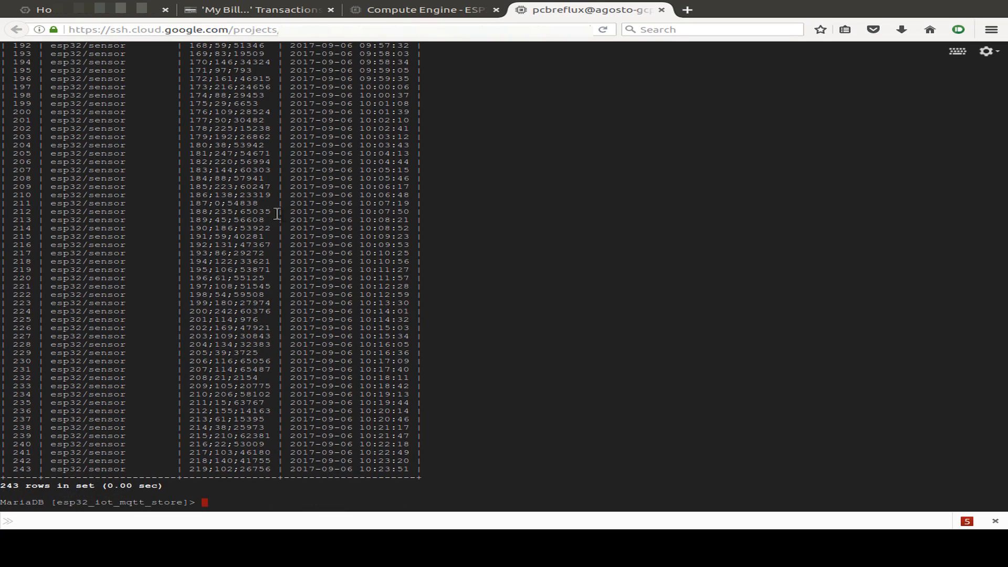
text(des)
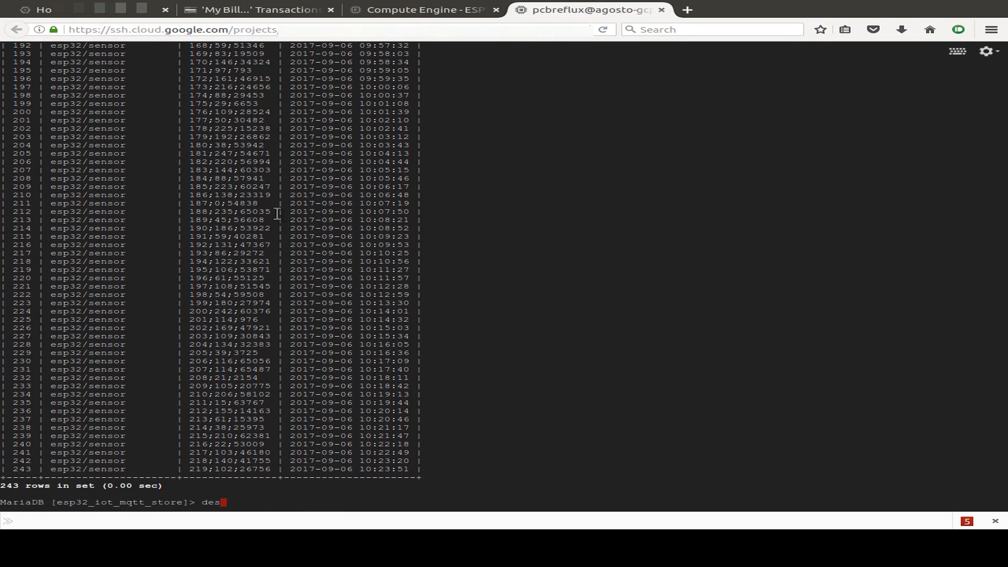
text(cribe)
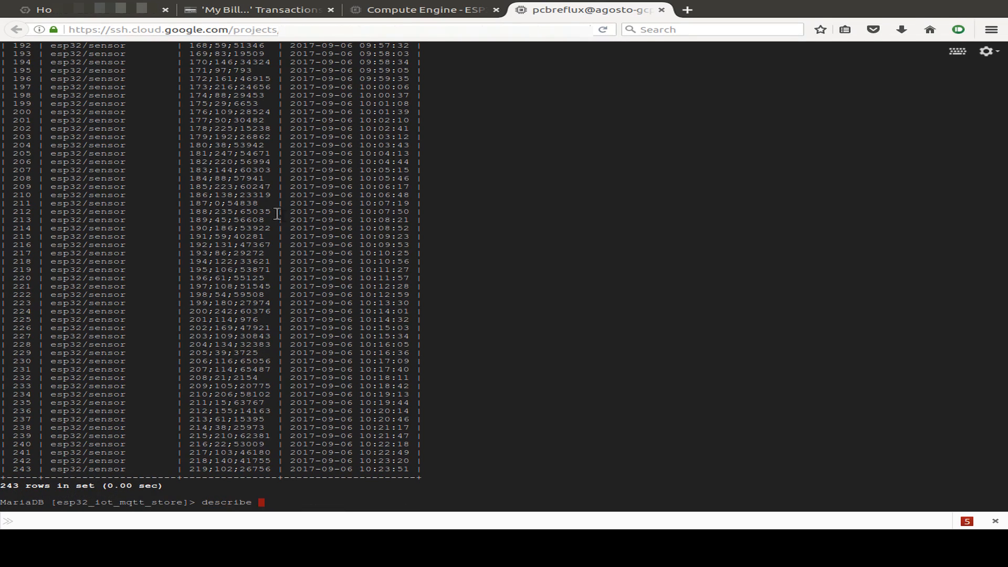
text(mqtt_store;)
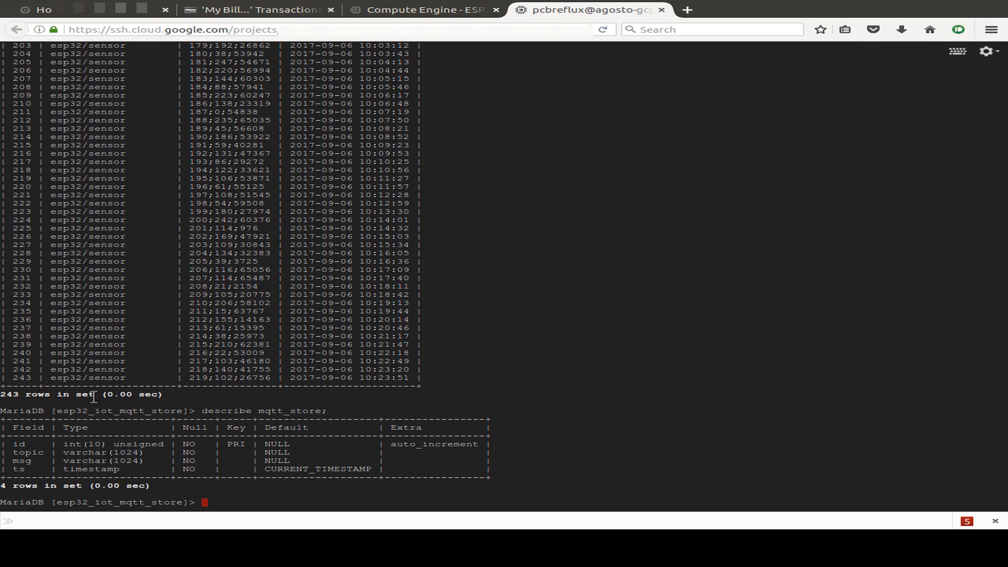
mouse_move(330, 455)
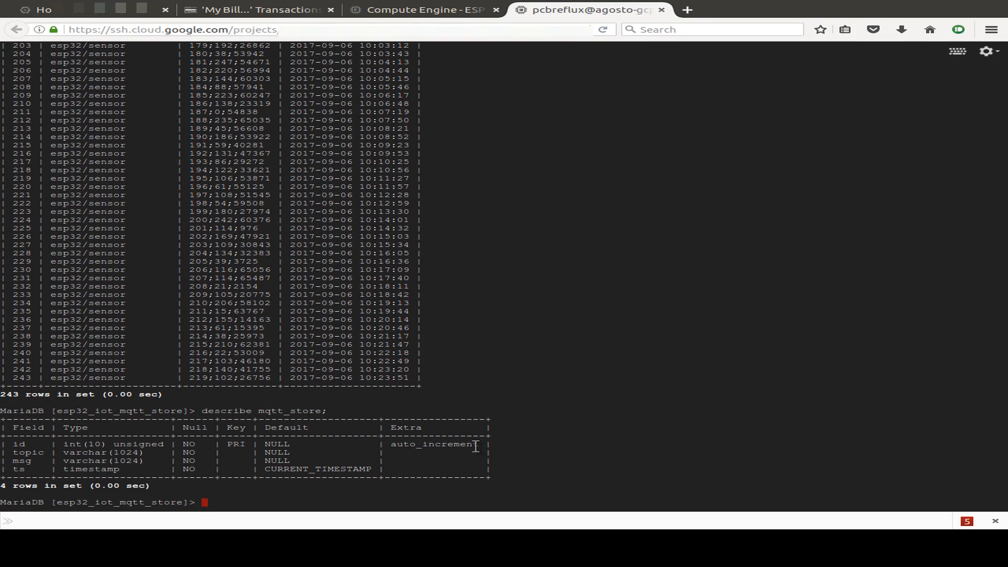
mouse_move(64, 271)
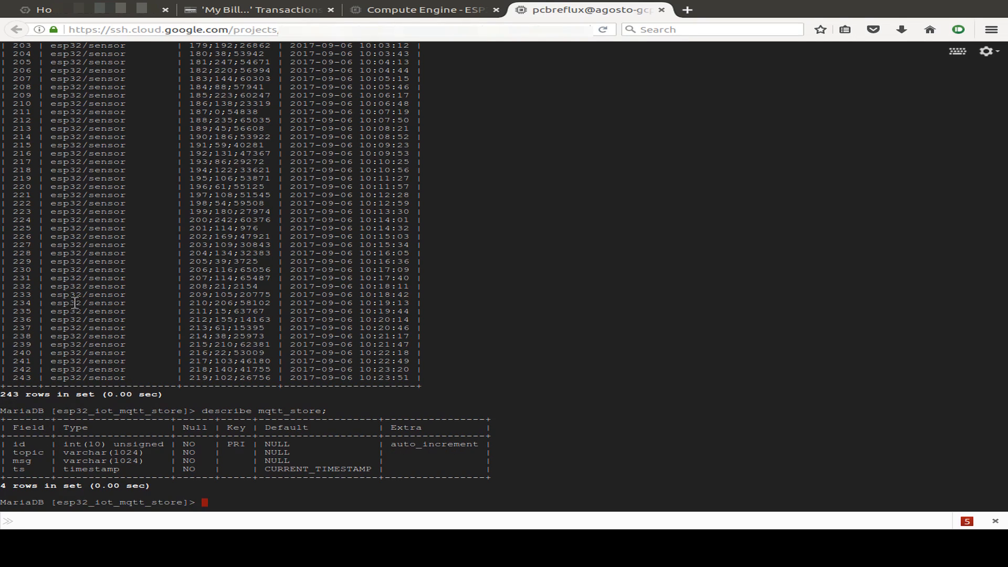
mouse_move(4, 456)
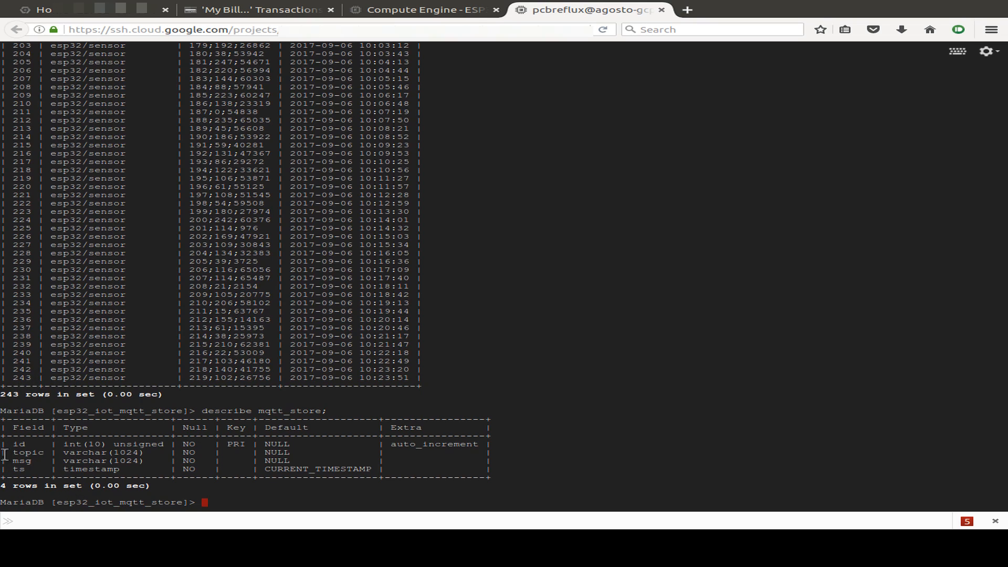
mouse_move(209, 373)
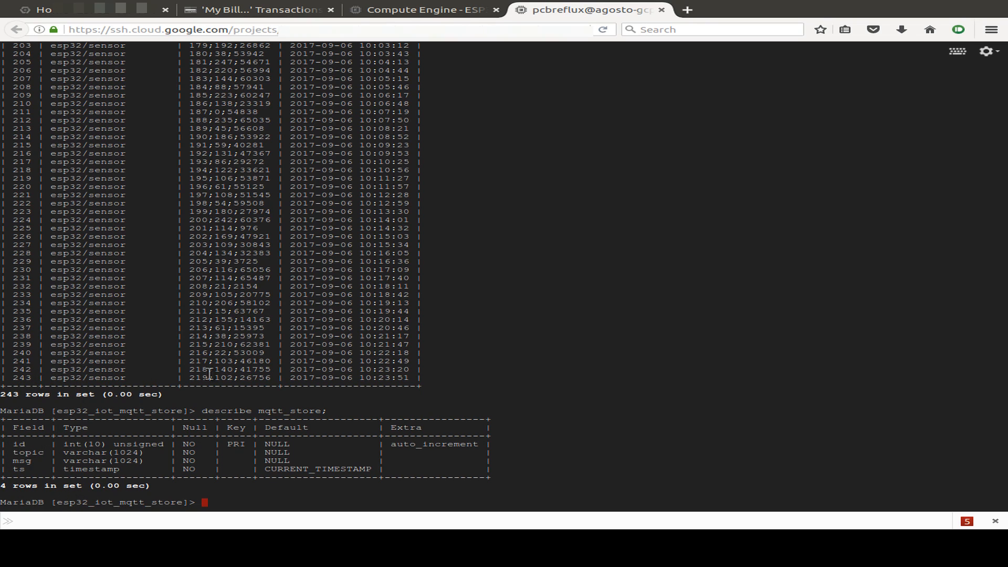
mouse_move(289, 452)
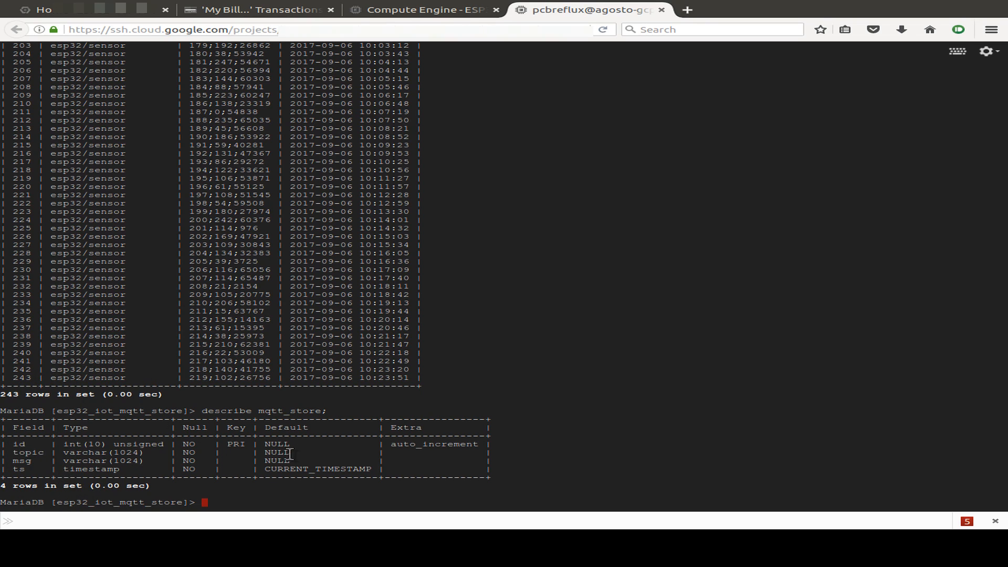
double_click(89, 377)
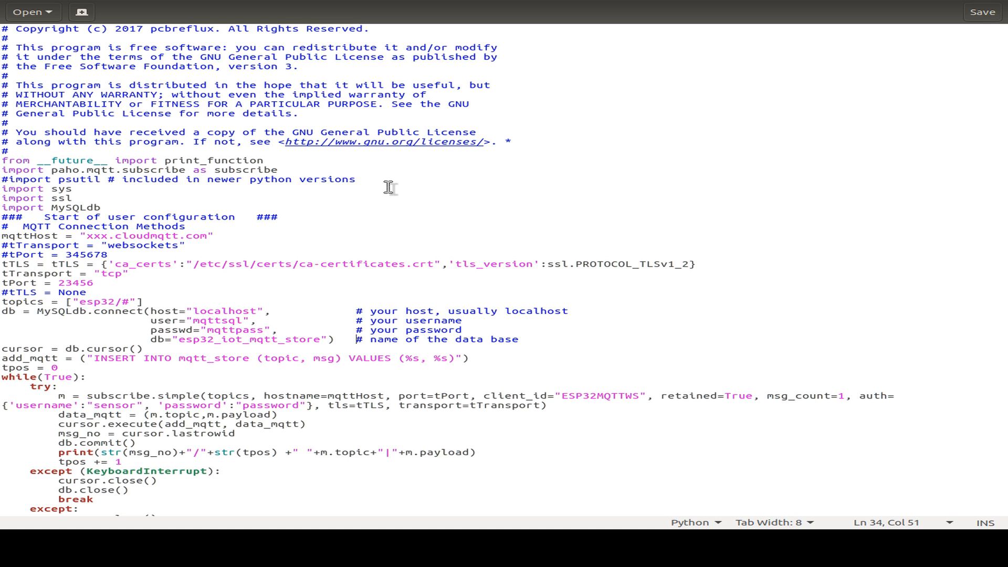
mouse_move(47, 176)
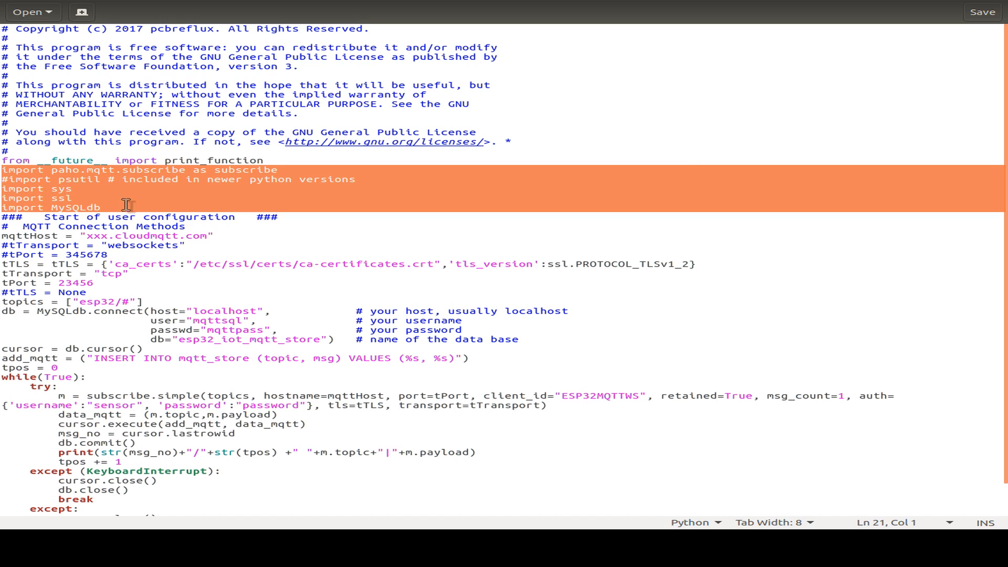
mouse_move(159, 183)
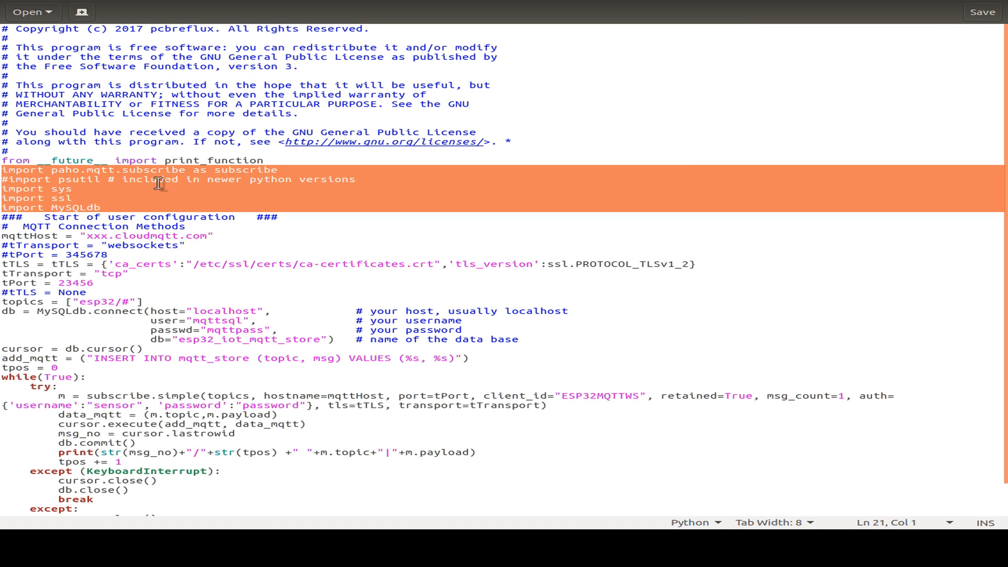
scroll(down, 3)
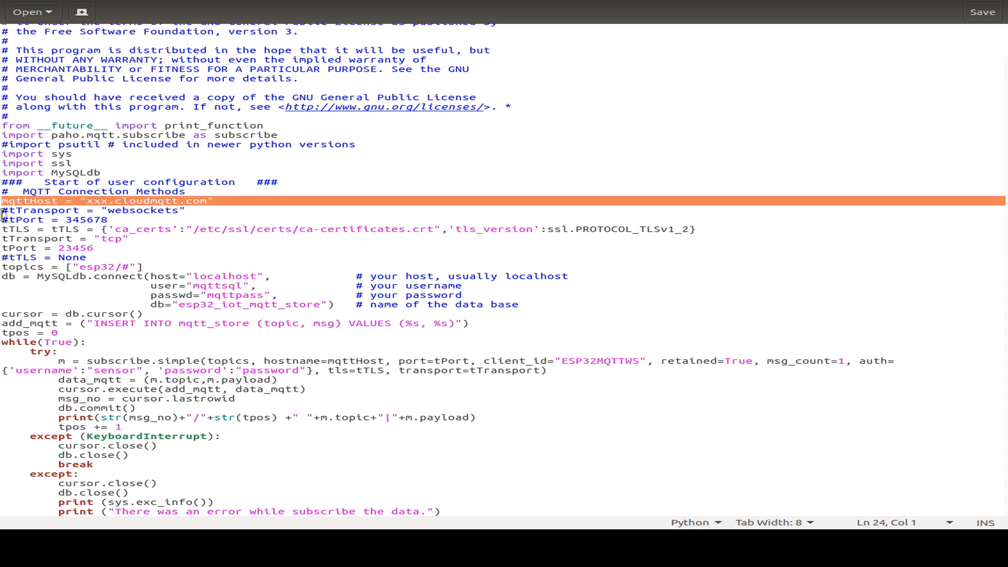
mouse_move(329, 197)
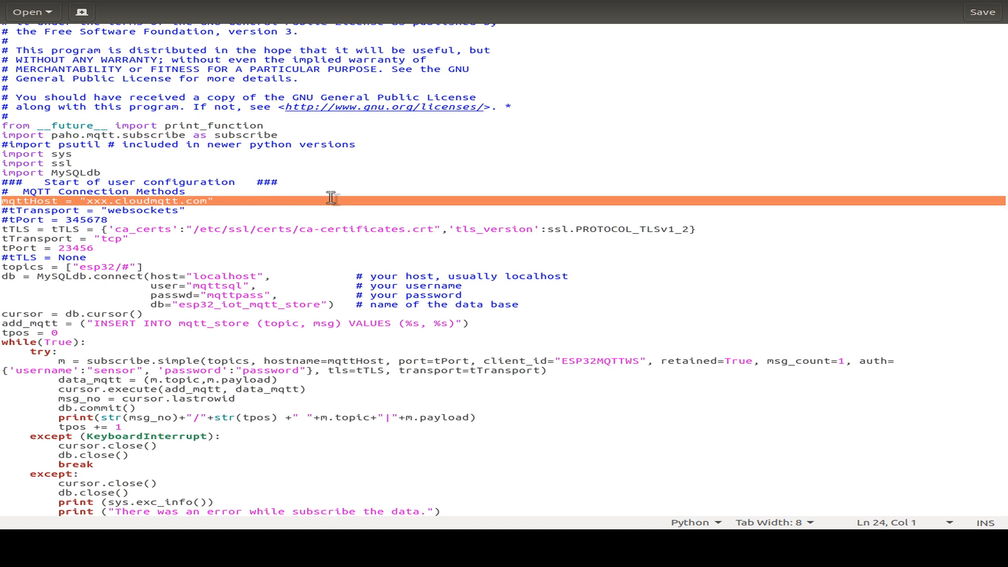
mouse_move(233, 199)
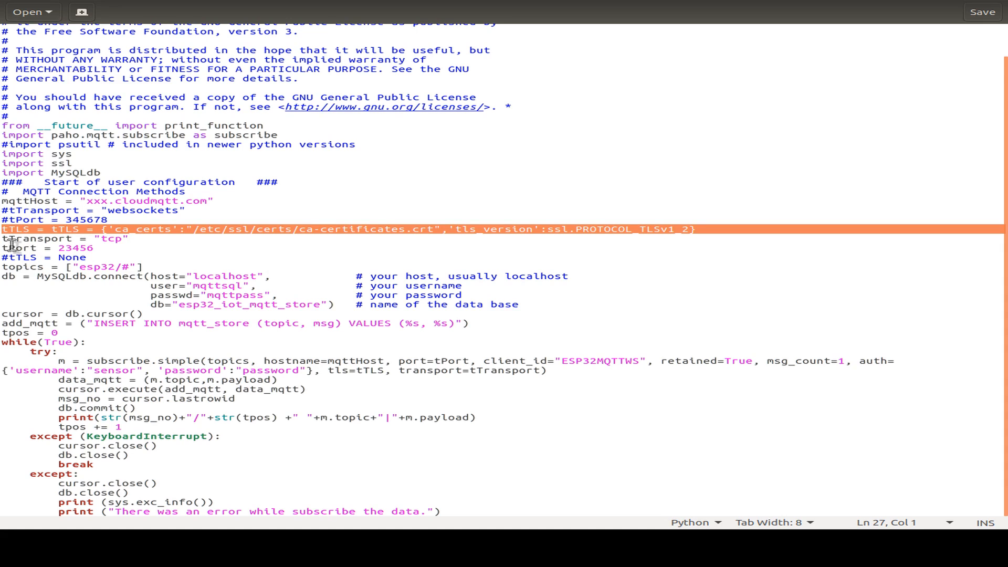
double_click(111, 238)
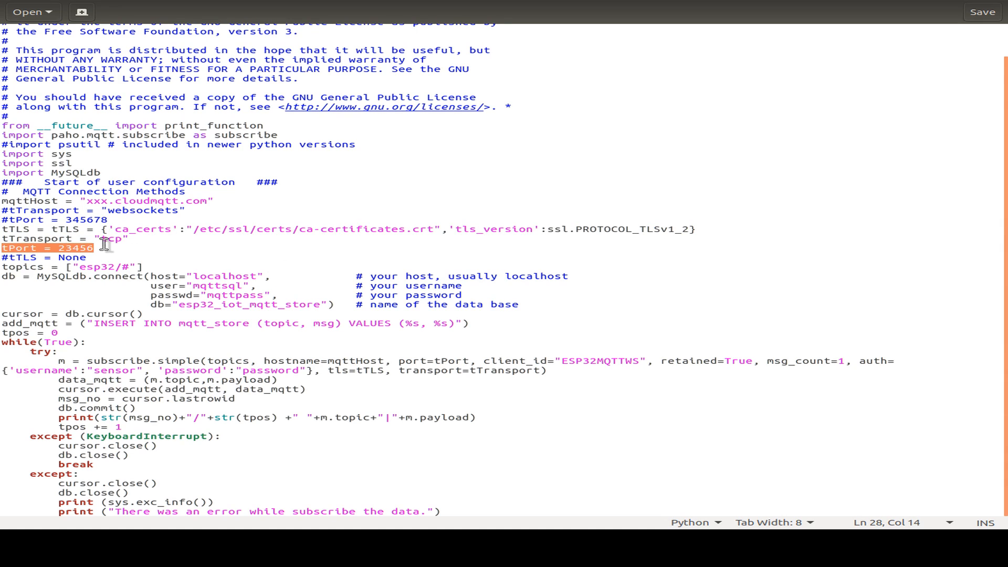
mouse_move(206, 264)
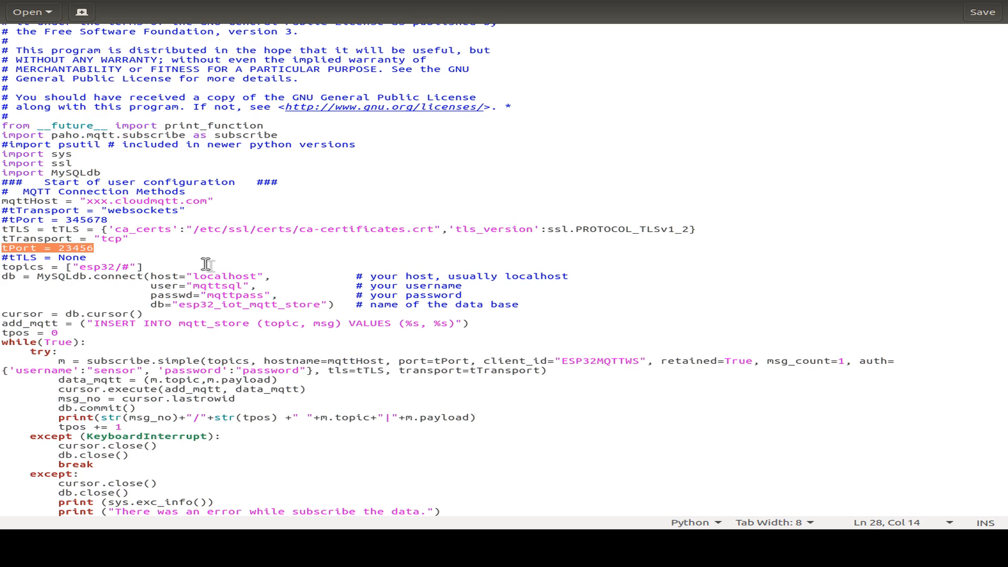
mouse_move(318, 233)
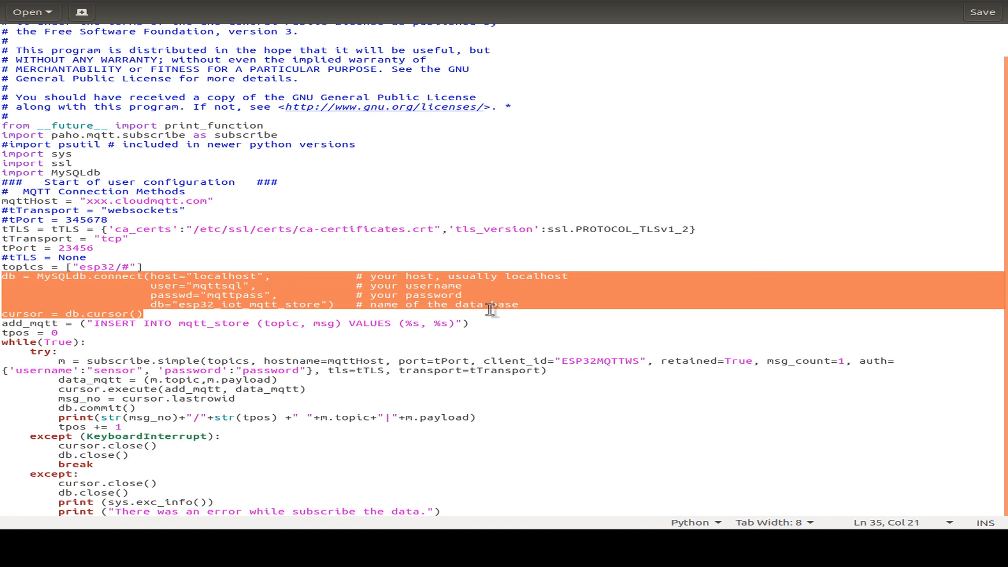
click(222, 275)
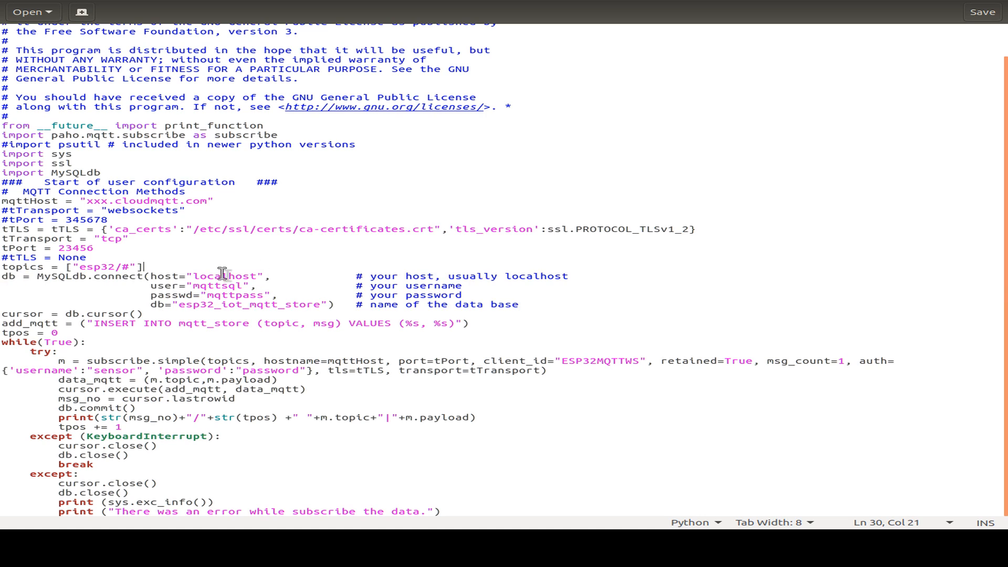
double_click(228, 276)
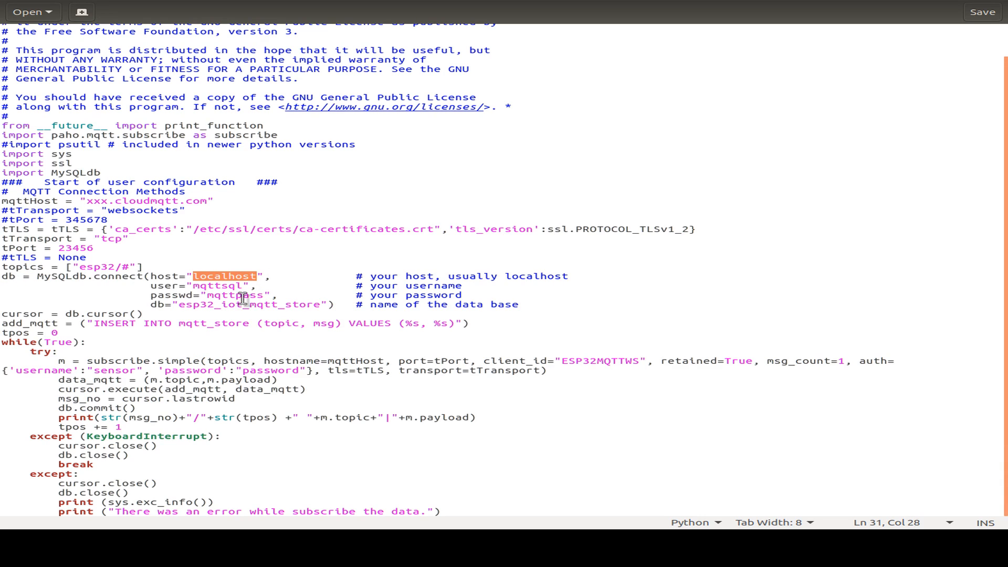
double_click(222, 286)
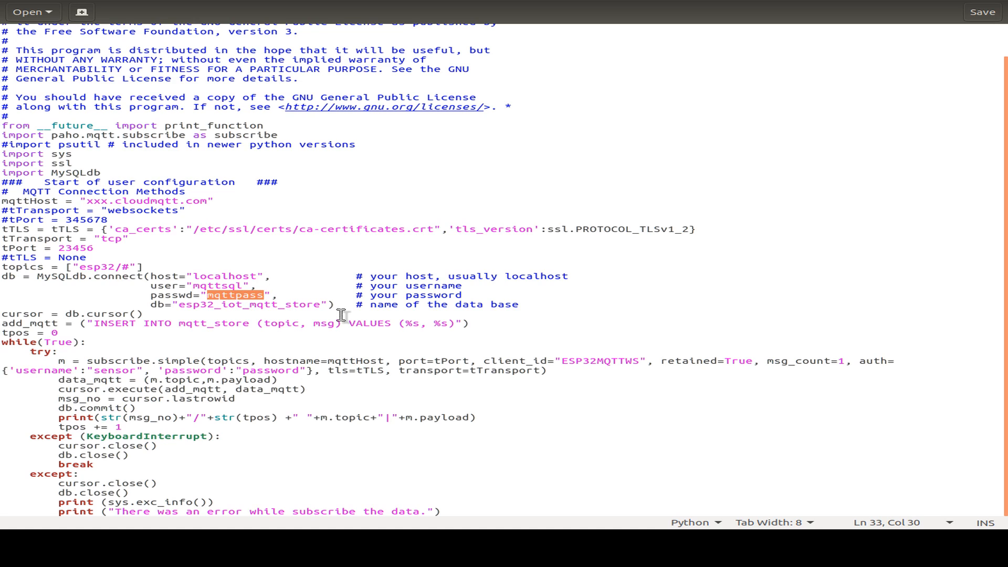
mouse_move(182, 306)
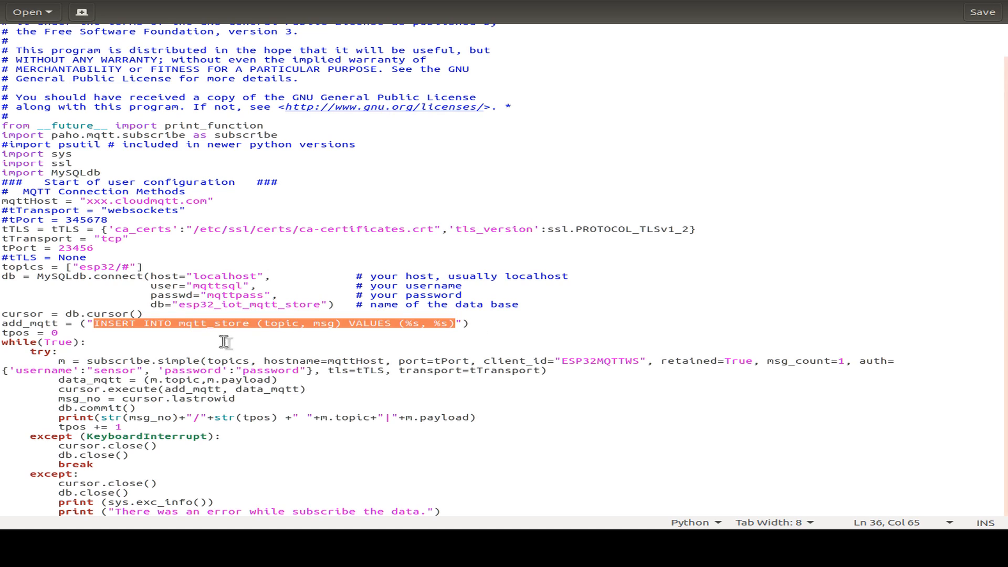
mouse_move(360, 337)
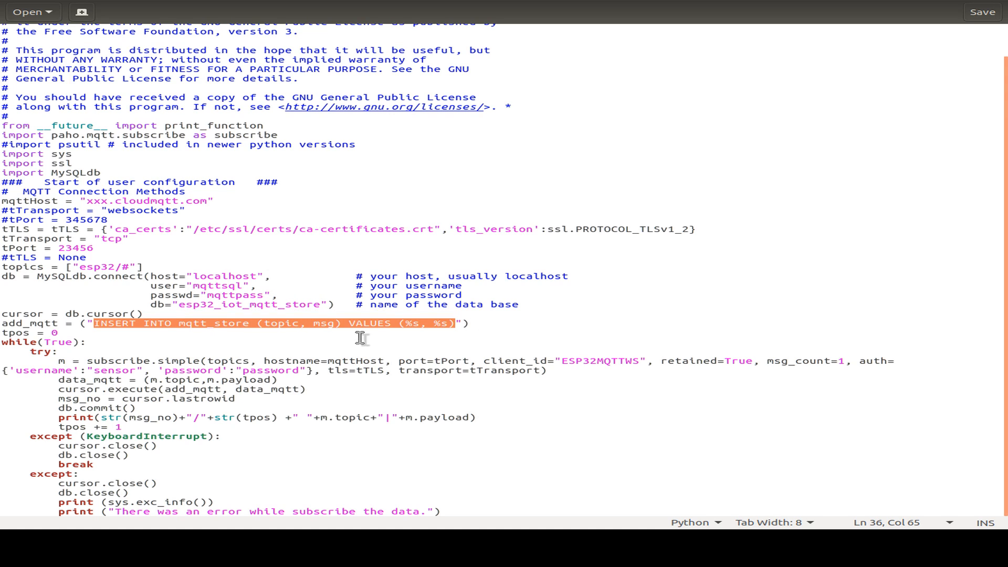
mouse_move(285, 319)
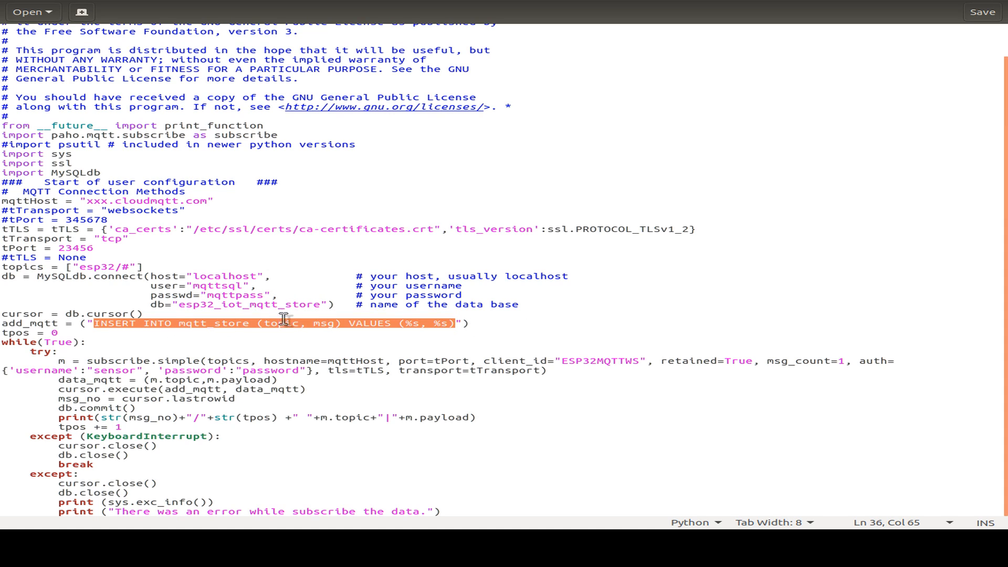
double_click(323, 323)
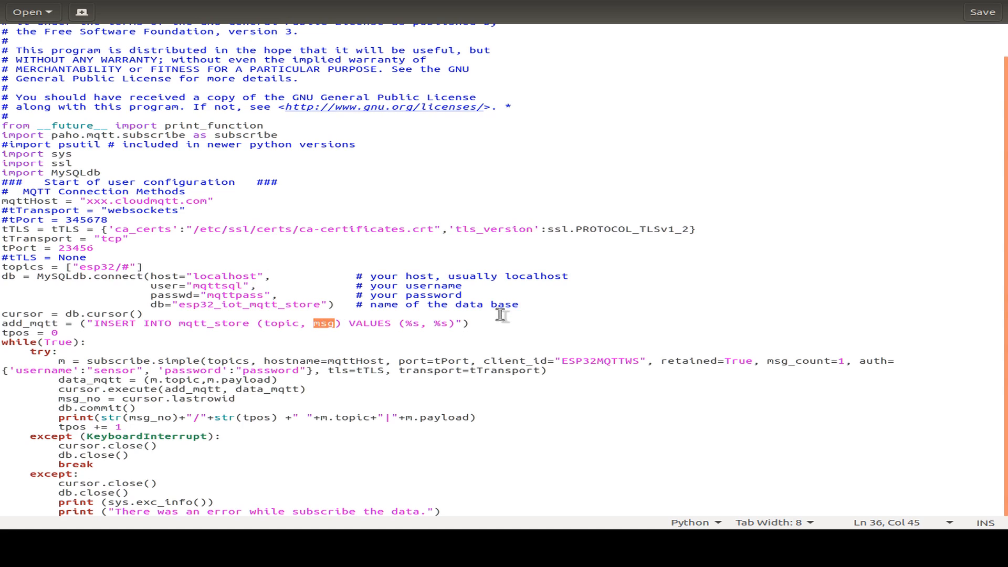
mouse_move(547, 316)
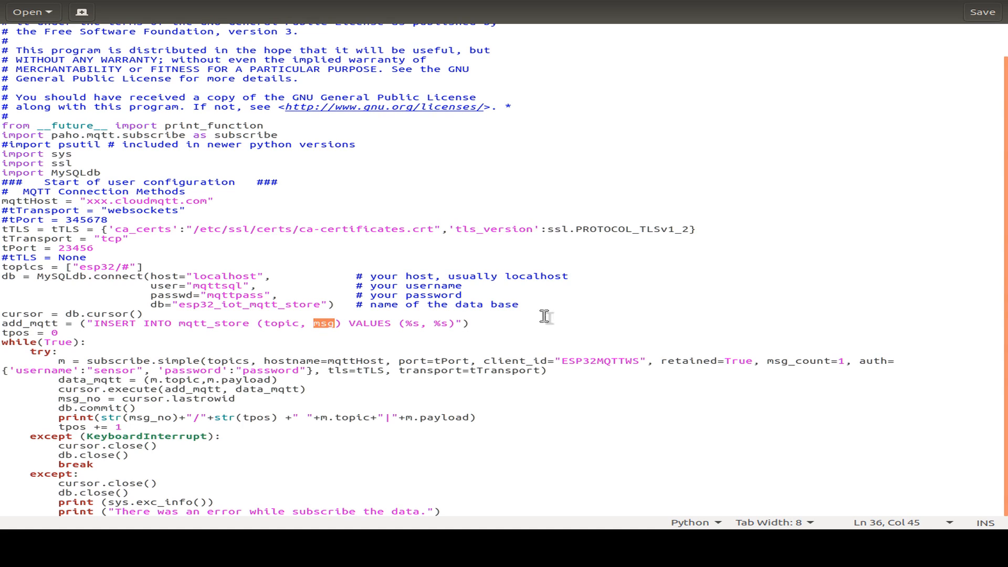
mouse_move(19, 363)
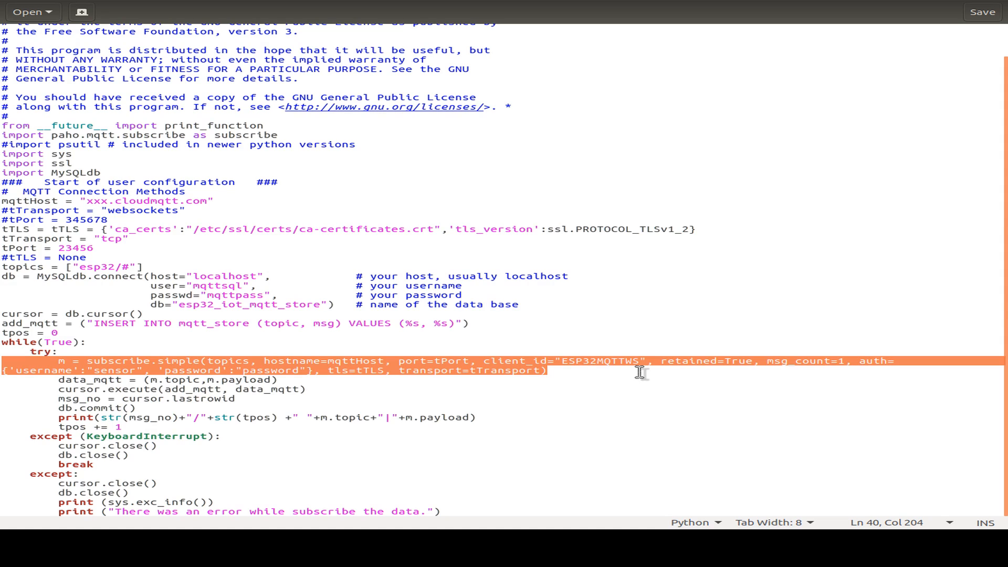
mouse_move(135, 389)
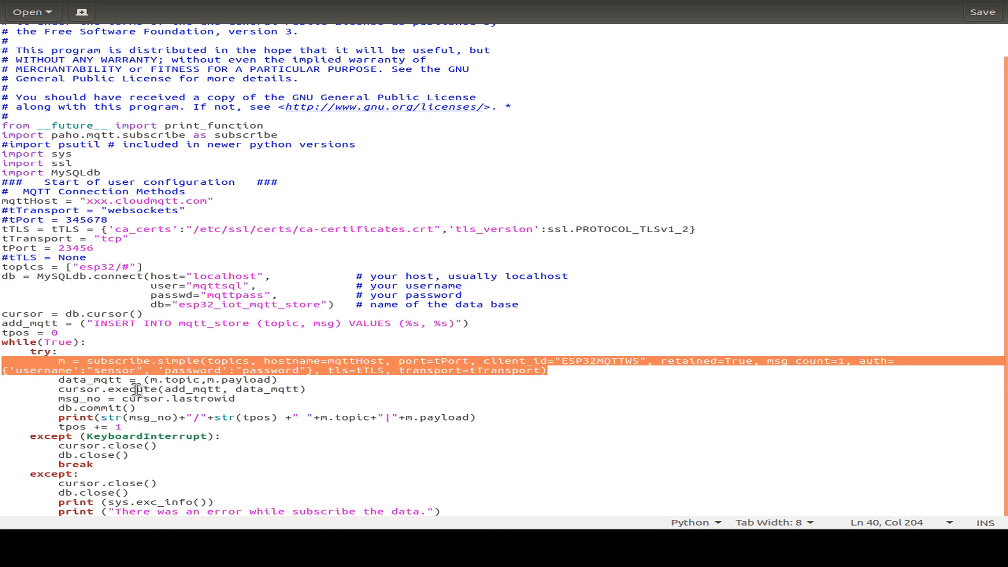
click(125, 370)
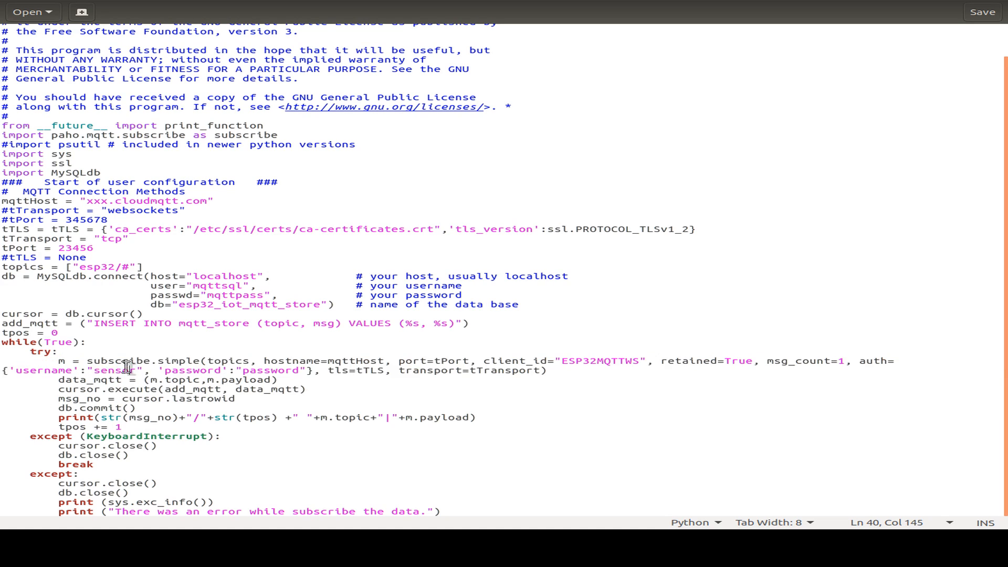
double_click(114, 369)
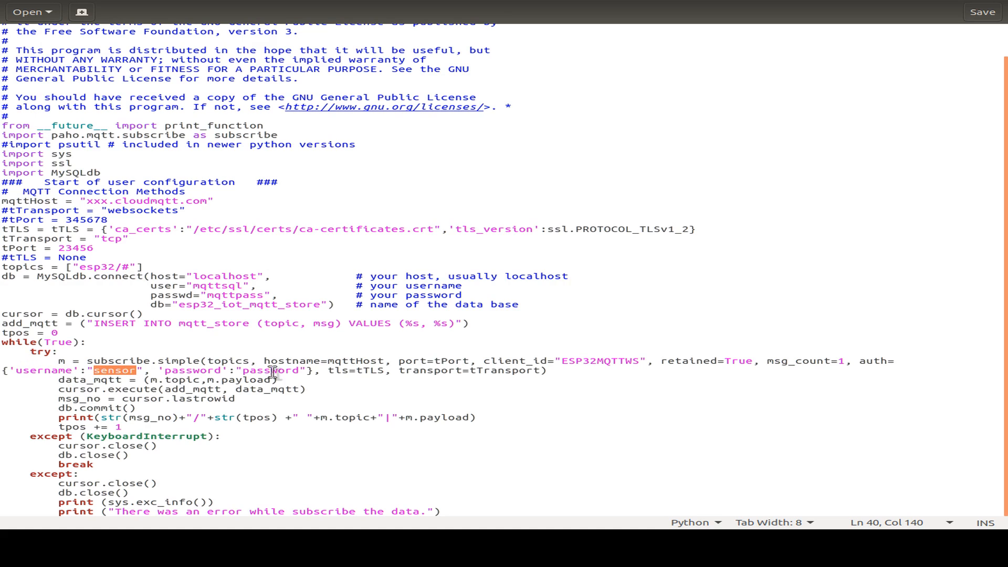
double_click(272, 370)
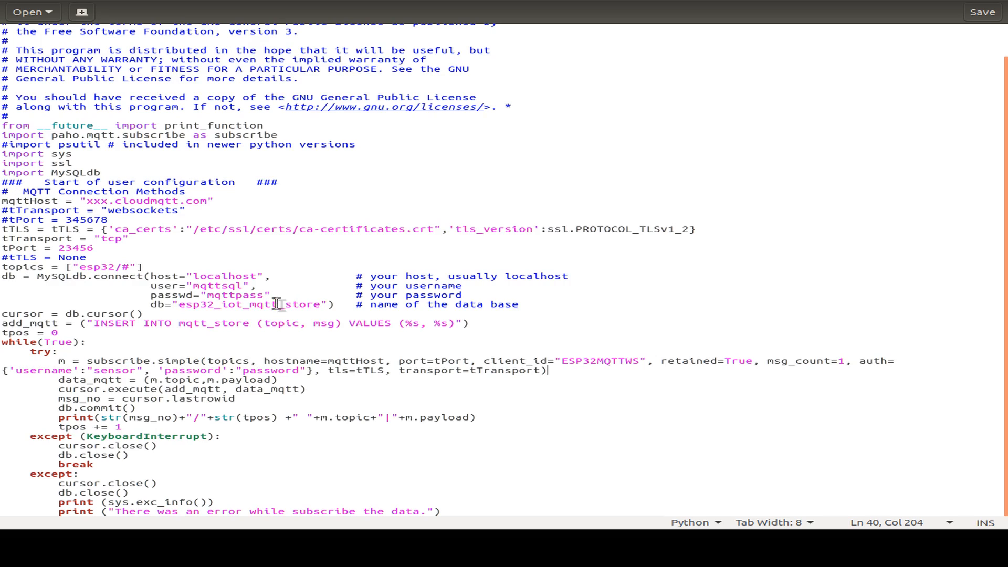
click(168, 376)
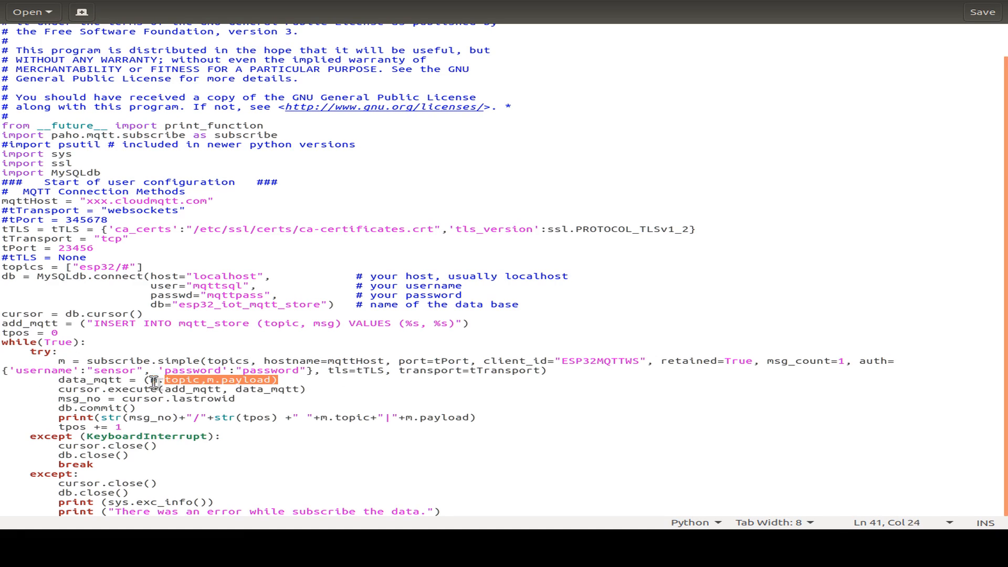
click(233, 379)
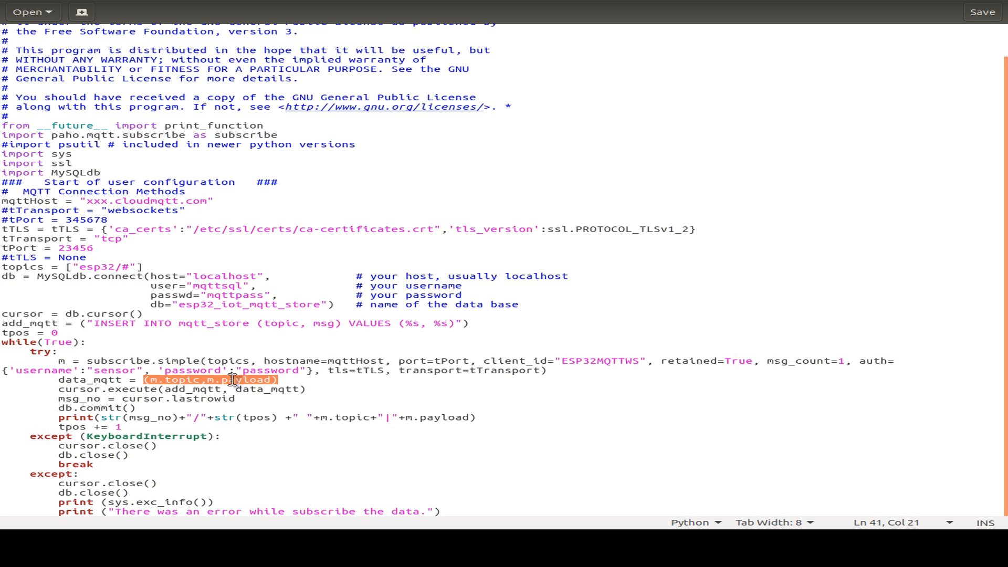
click(79, 379)
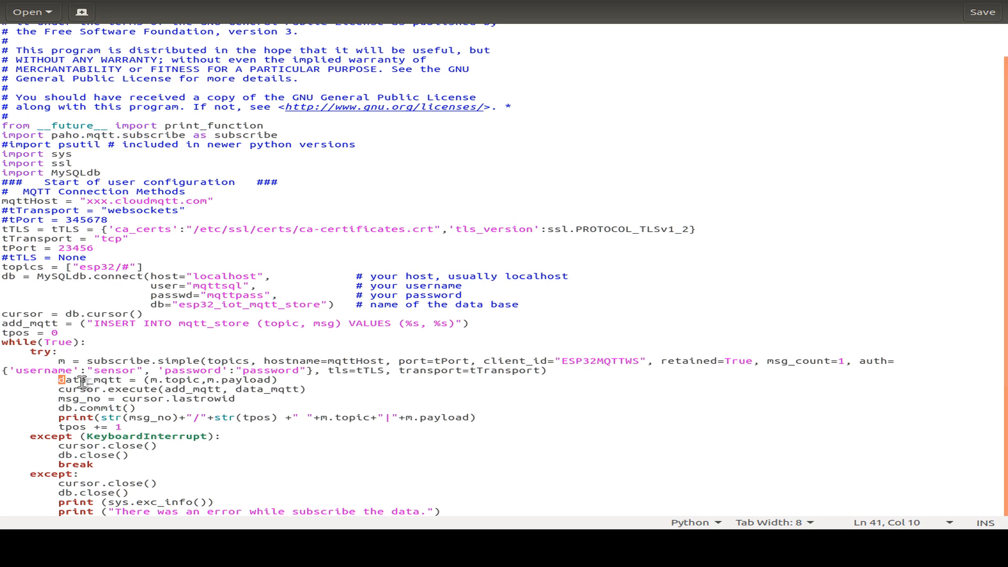
double_click(89, 379)
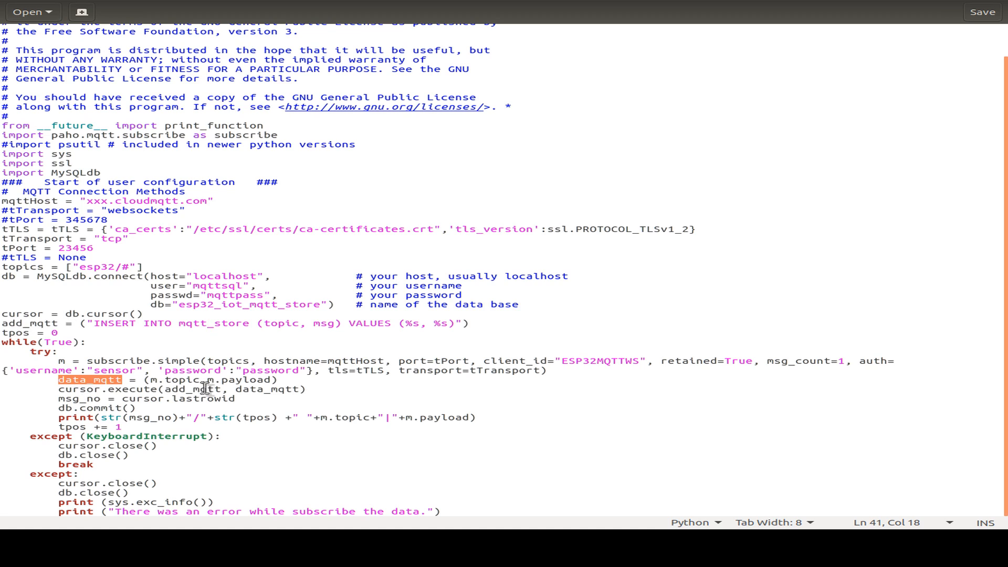
mouse_move(337, 389)
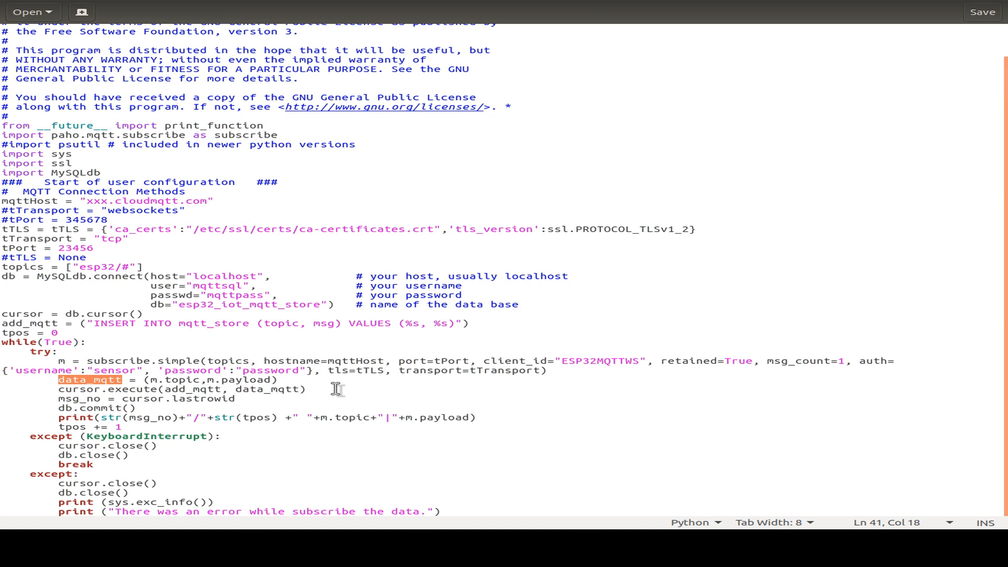
click(406, 322)
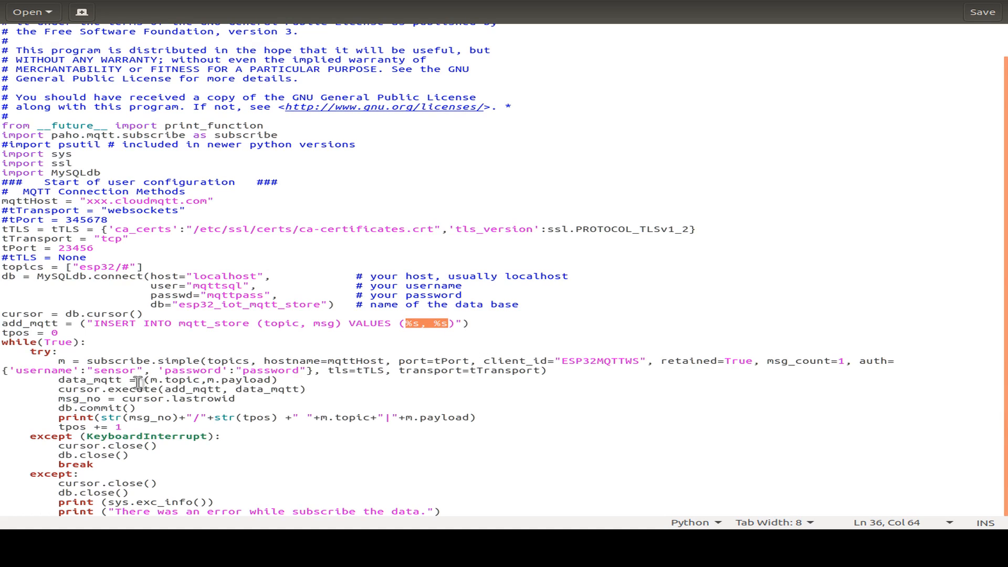
mouse_move(341, 392)
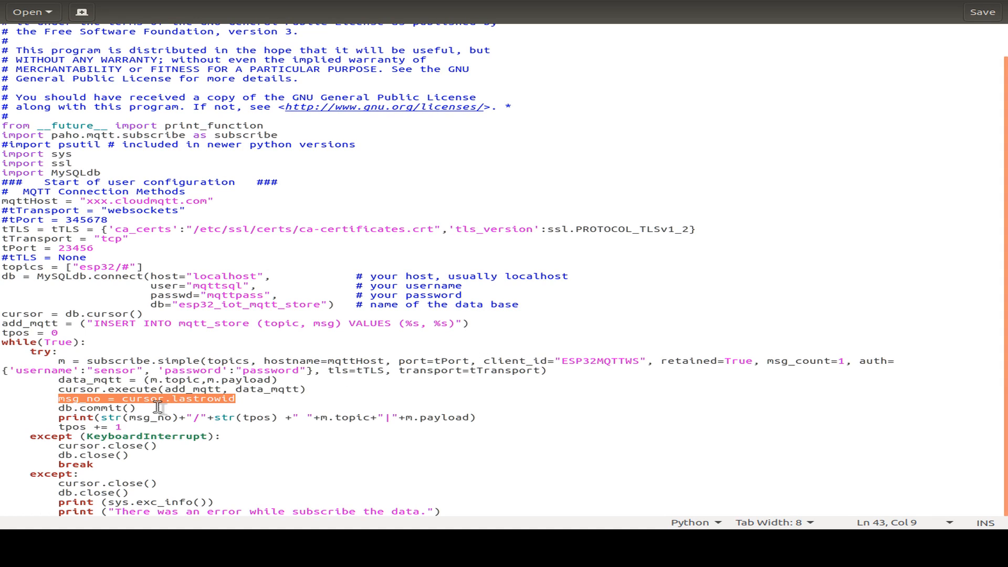
mouse_move(212, 407)
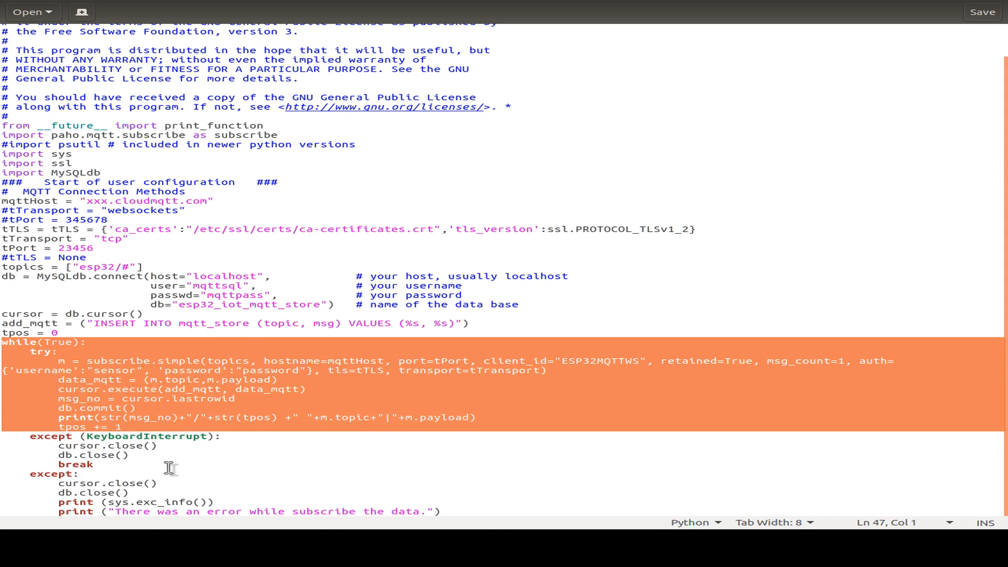
mouse_move(179, 370)
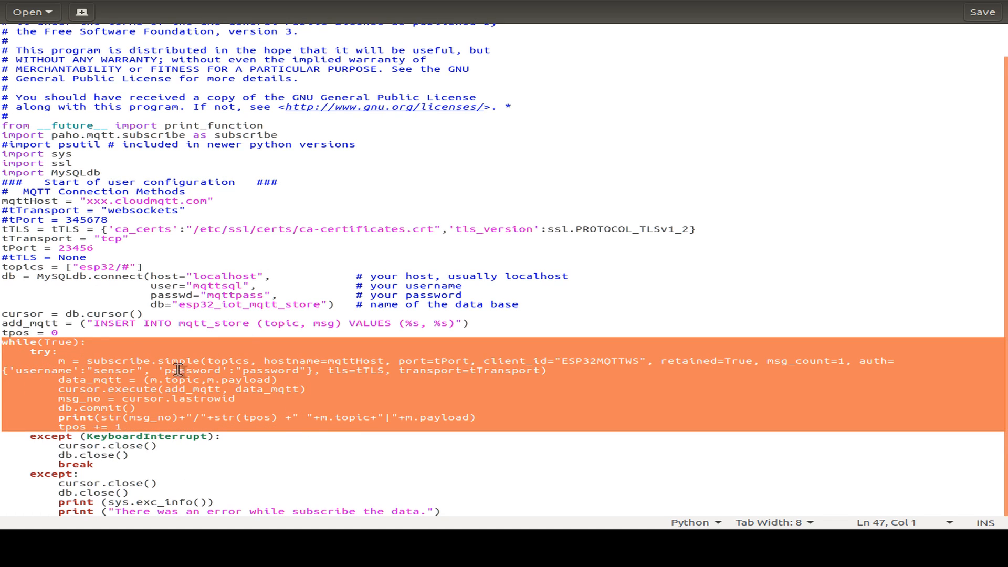
click(222, 436)
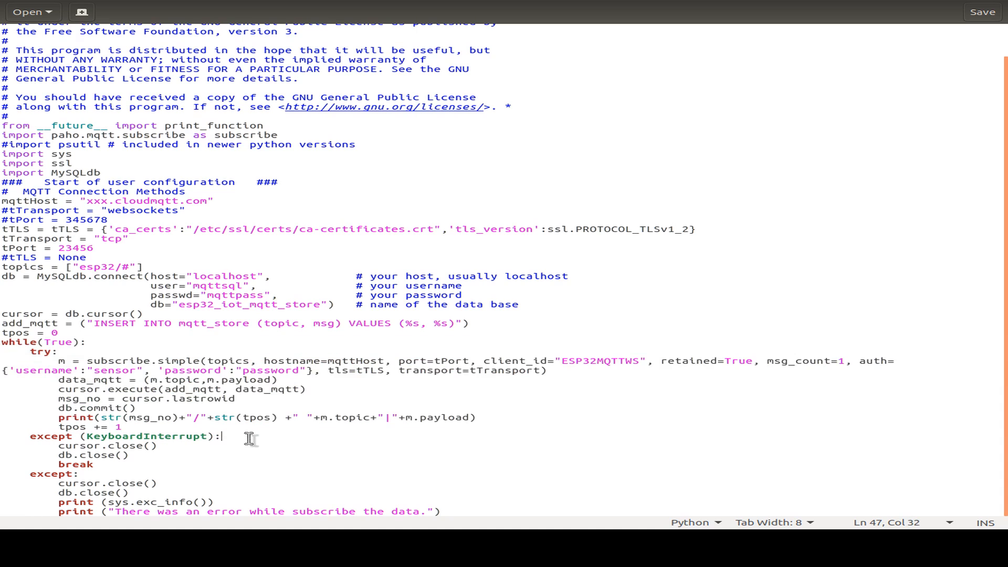
mouse_move(302, 442)
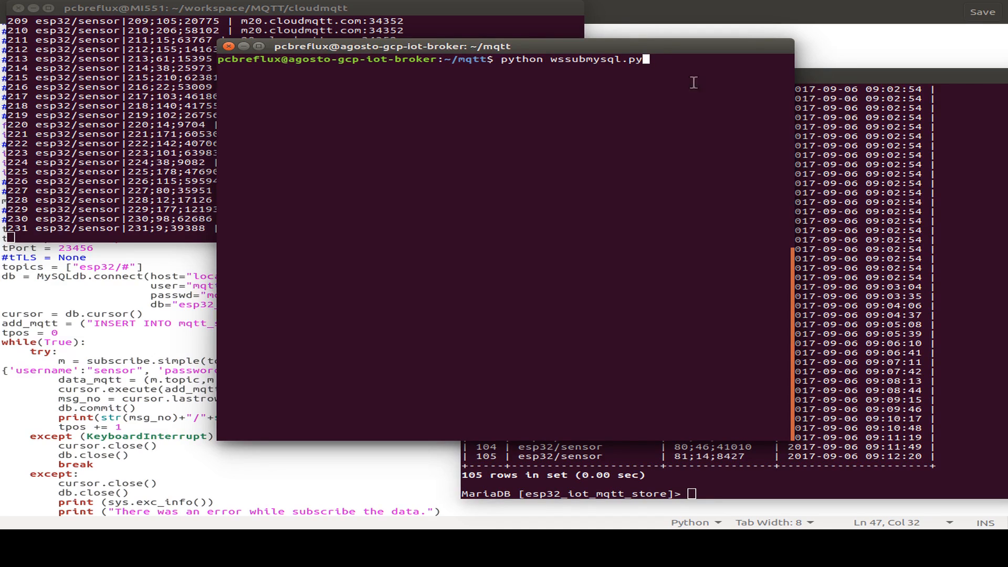
mouse_move(60, 217)
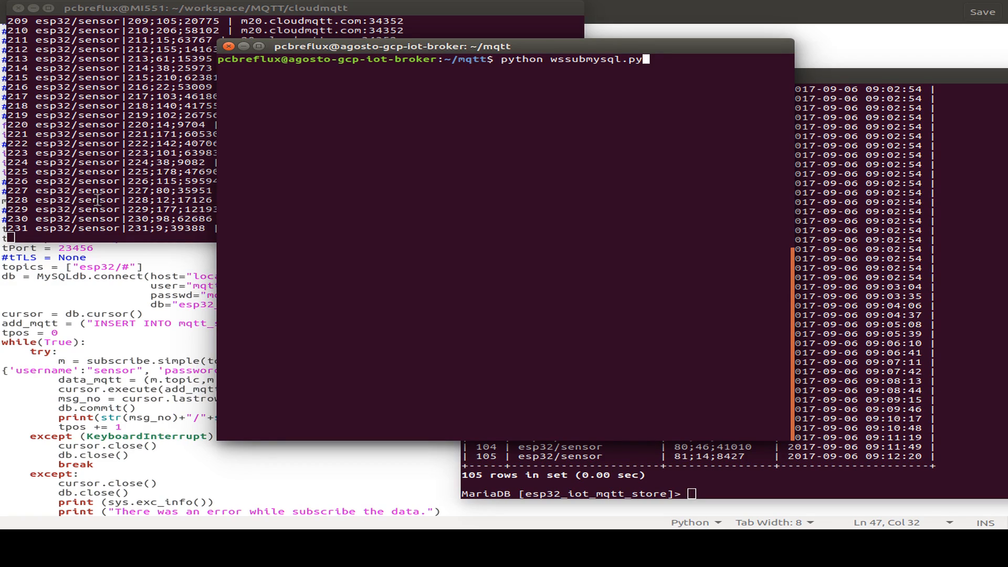
mouse_move(78, 244)
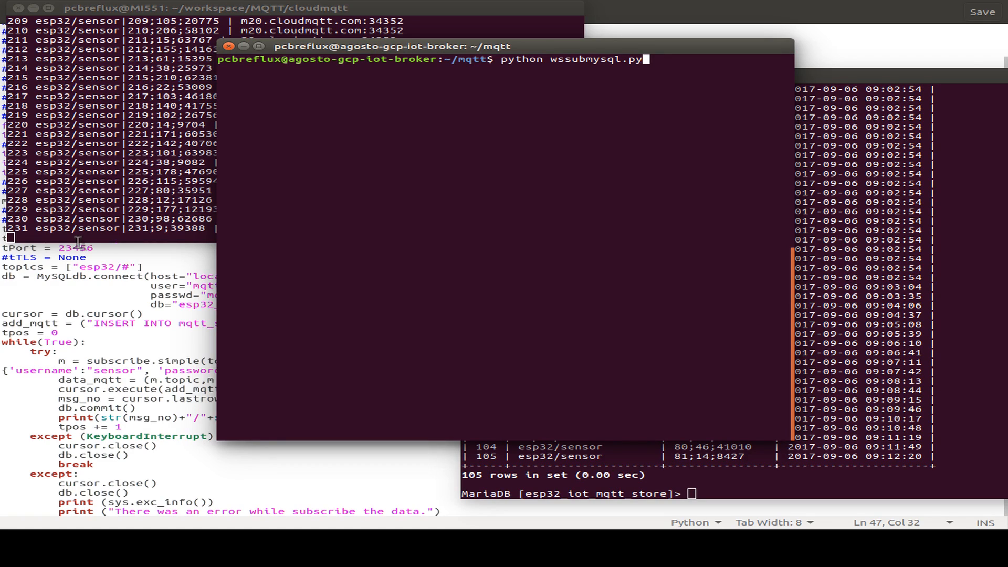
Launch python wssubmysql.py so it logs the first esp32/sensor message as row 254
key(Return)
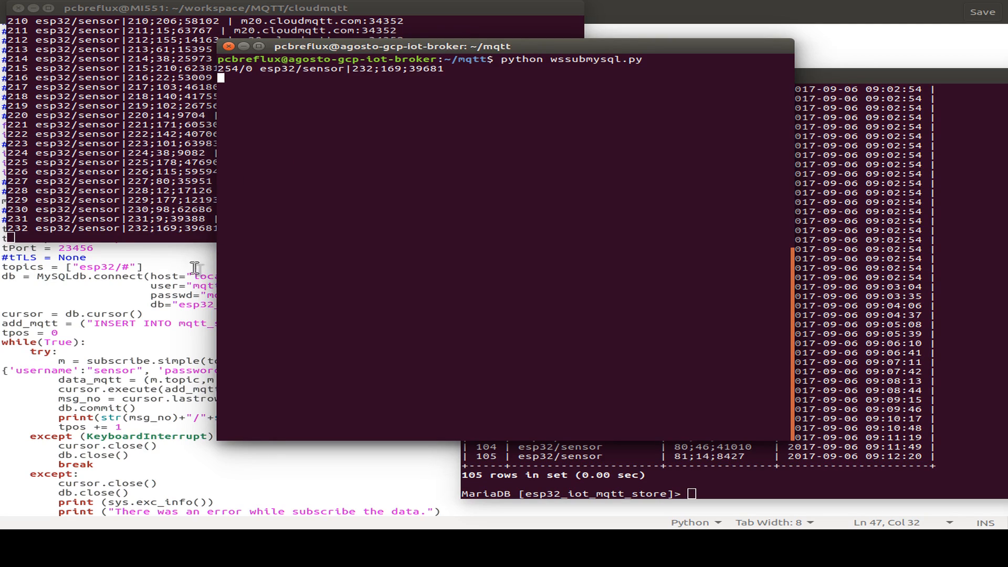
mouse_move(461, 69)
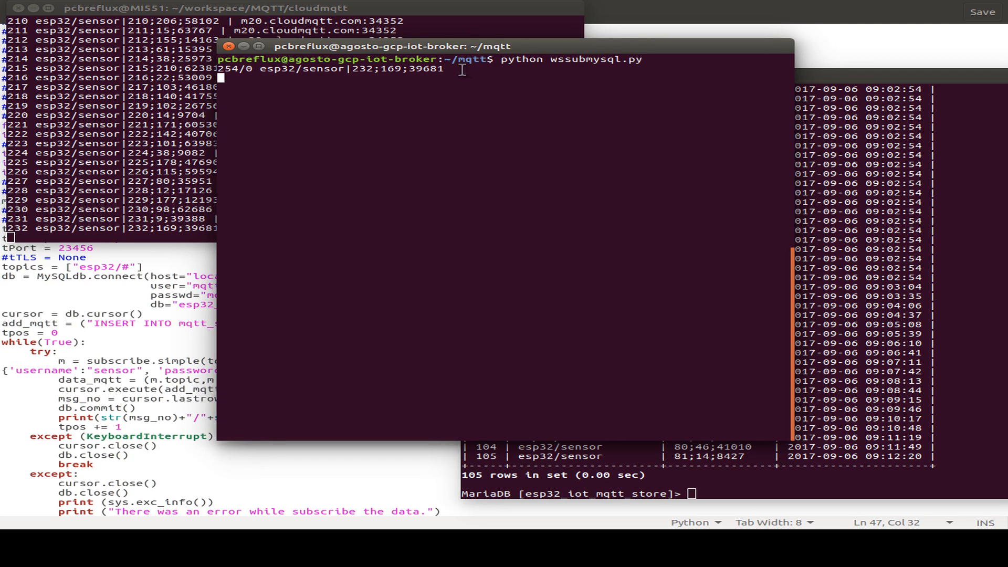
mouse_move(716, 232)
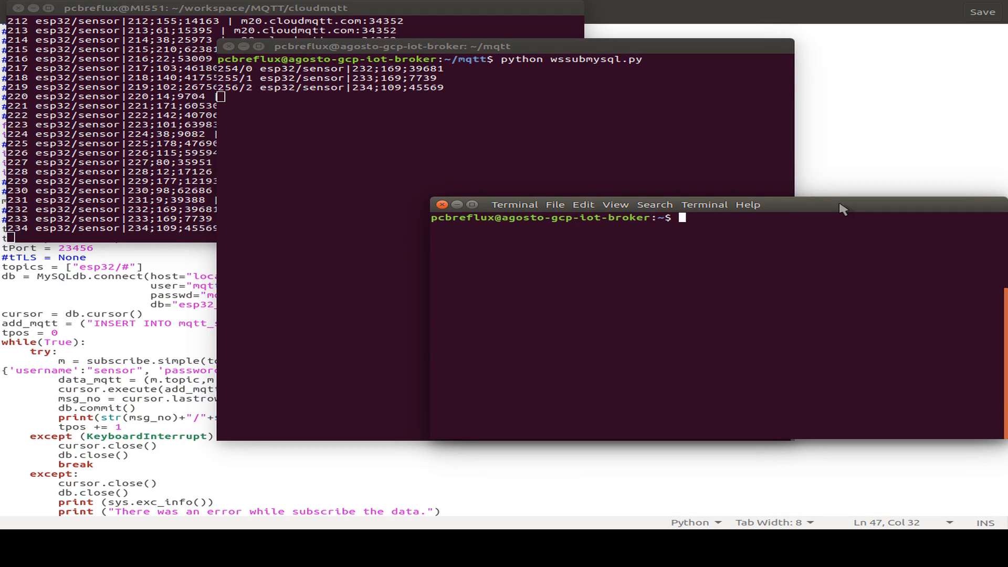
Log into MariaDB as mqttsql and run select * from mqtt_store; showing 259 rows
text(m)
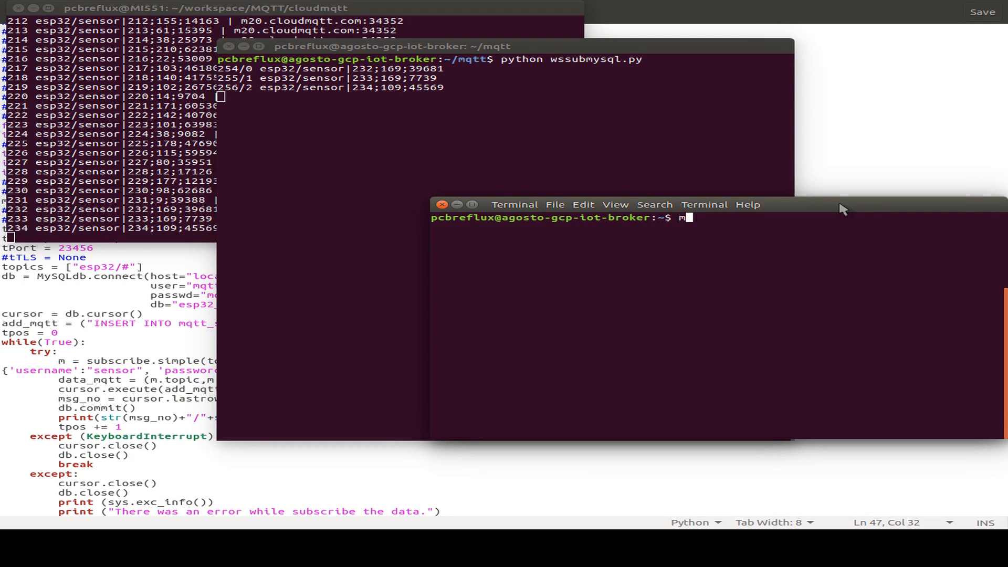
text(ysql)
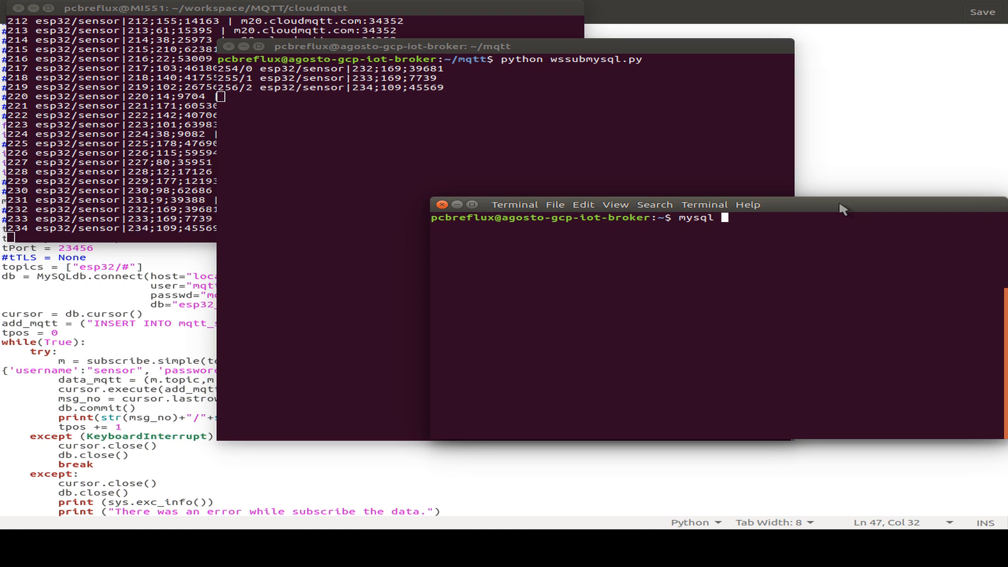
text(-u m)
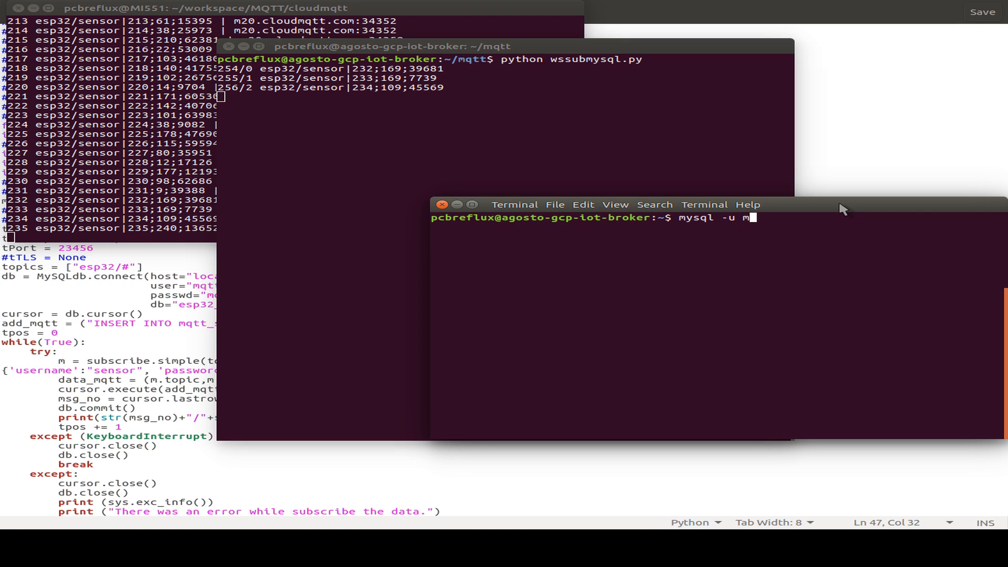
text(qttsql -p)
text(use esp32_iot_mqtt_store;)
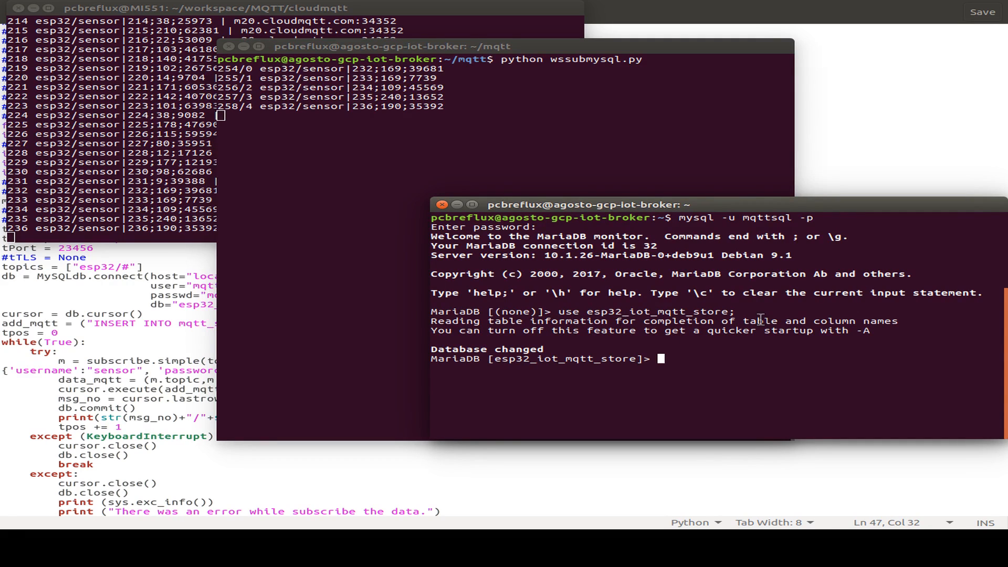
text(s)
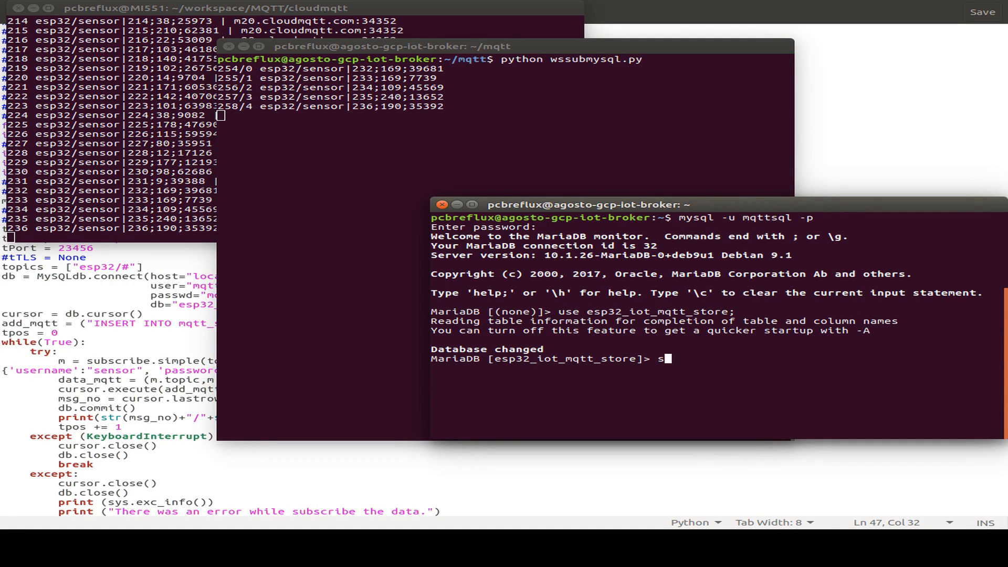
text(elect * from mqll)
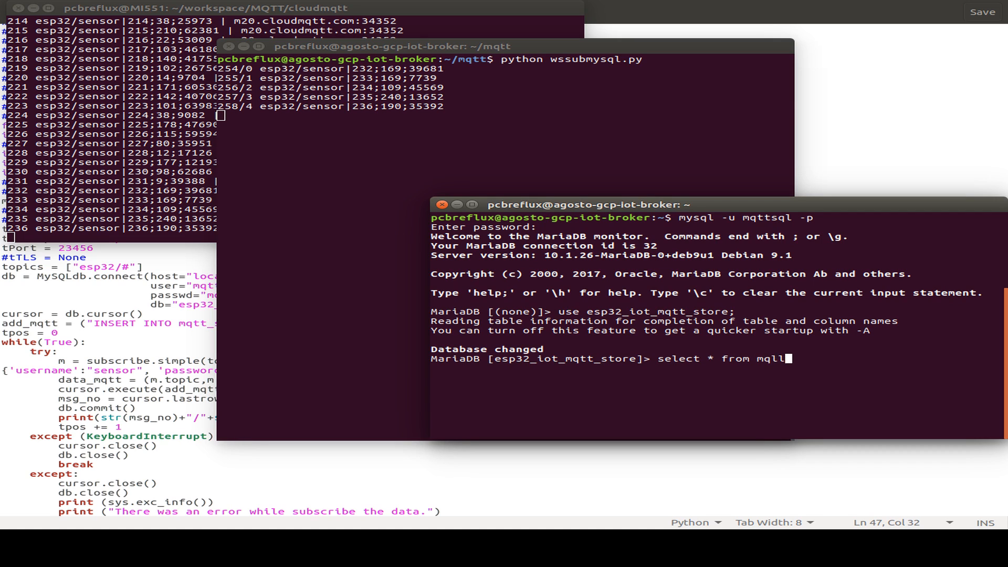
key(Return)
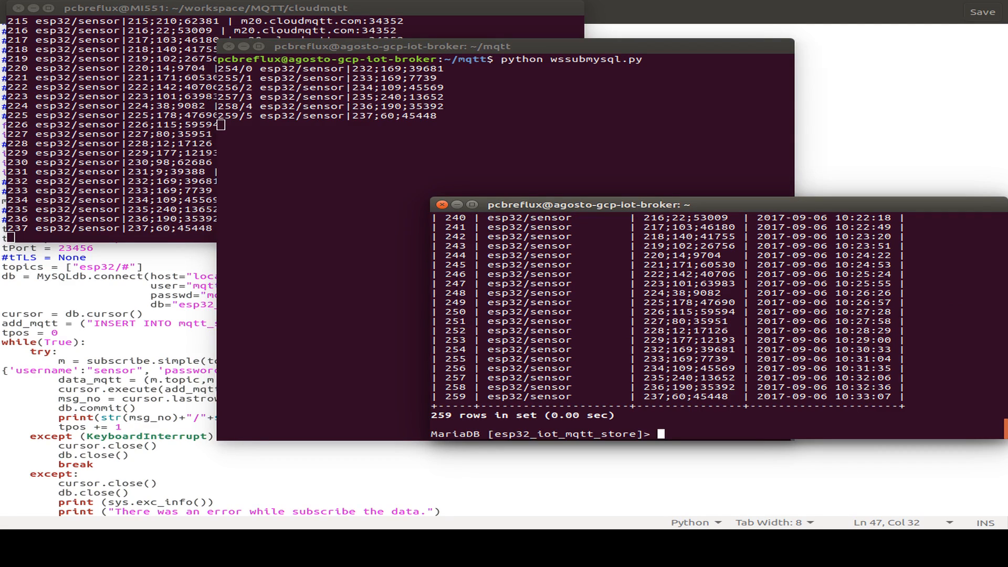
mouse_move(160, 236)
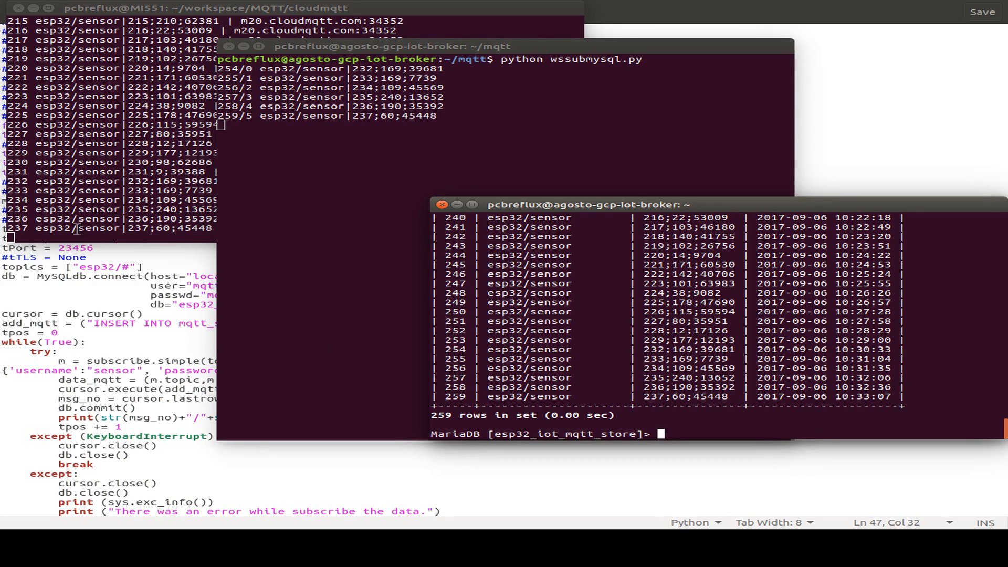
mouse_move(462, 119)
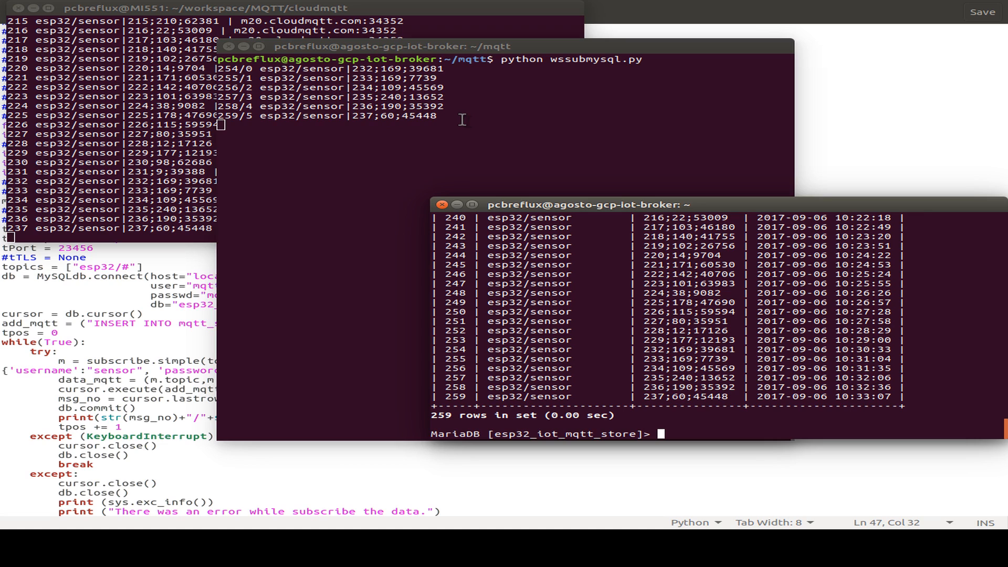
mouse_move(839, 396)
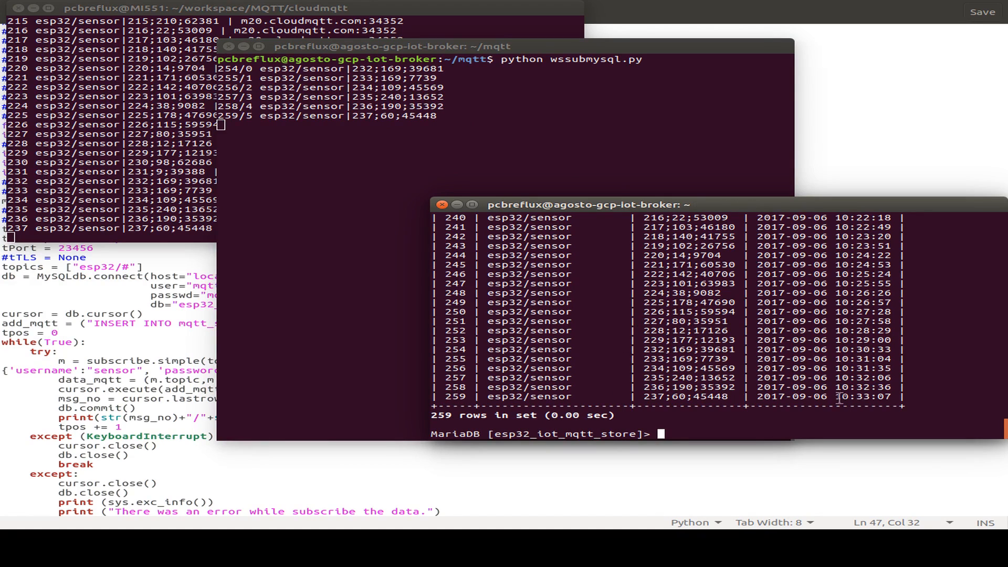
mouse_move(925, 397)
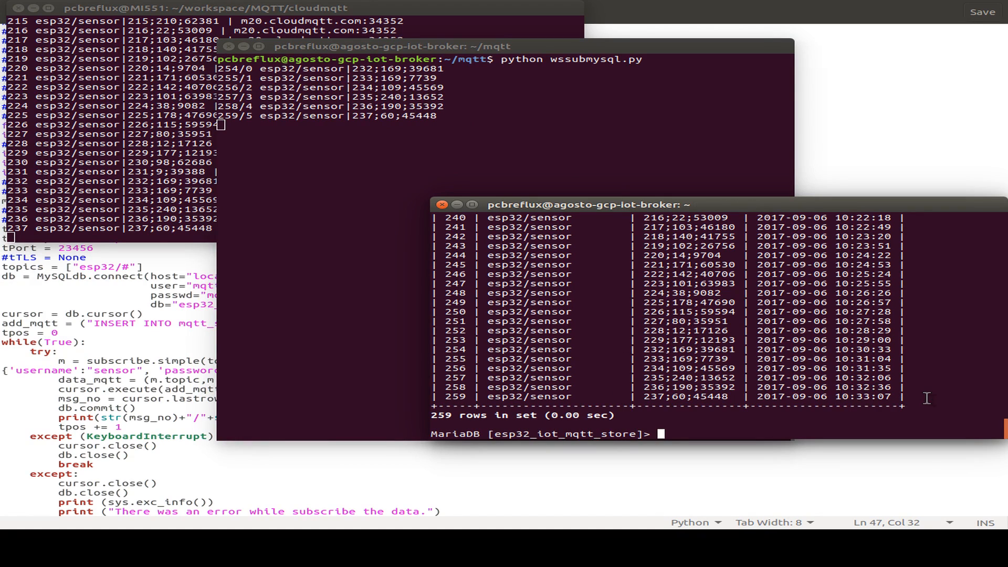
mouse_move(579, 284)
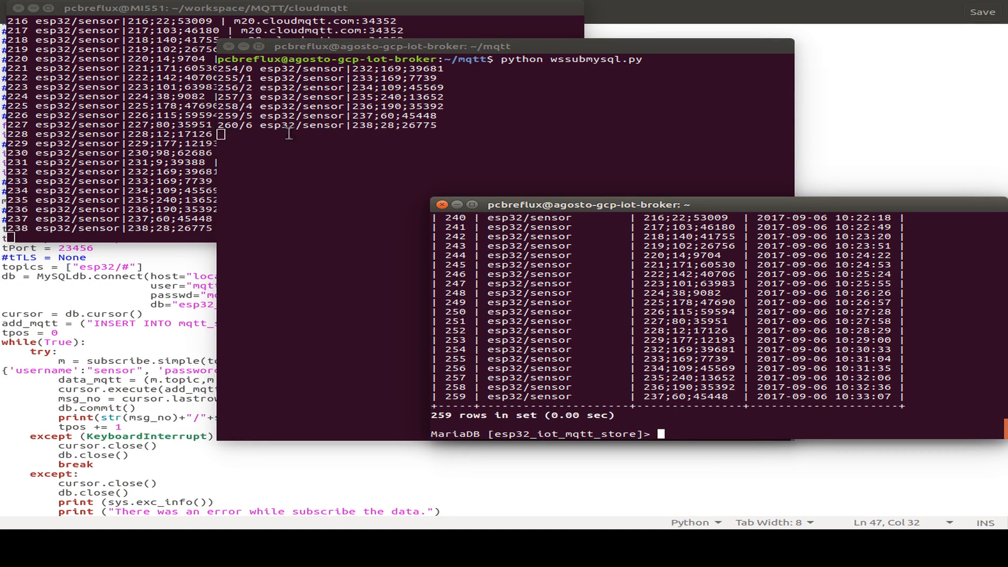
mouse_move(609, 397)
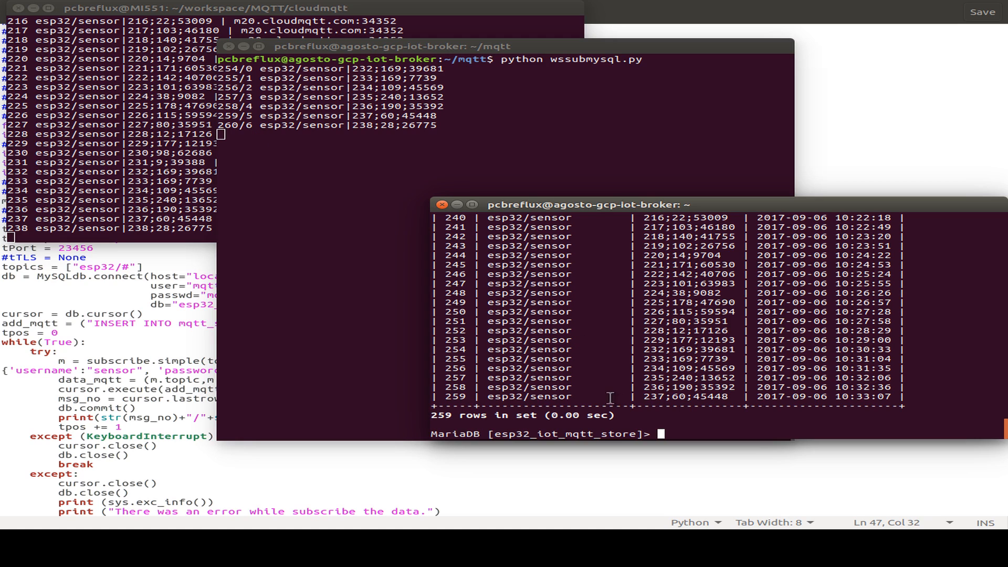
mouse_move(956, 347)
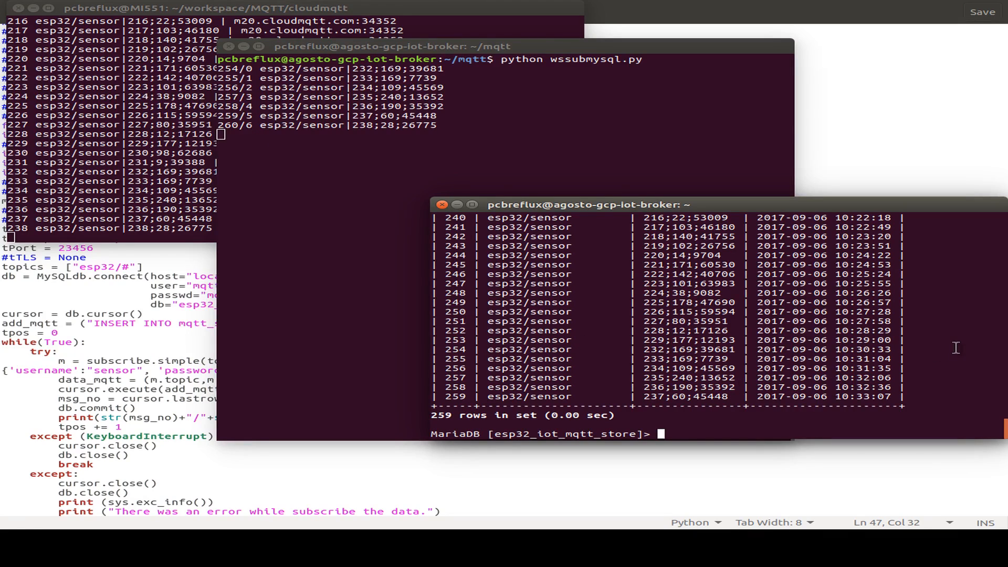
Rerun select * from mqtt_store; to show 260 rows with the newest reading
text(select * from mqtt_store;)
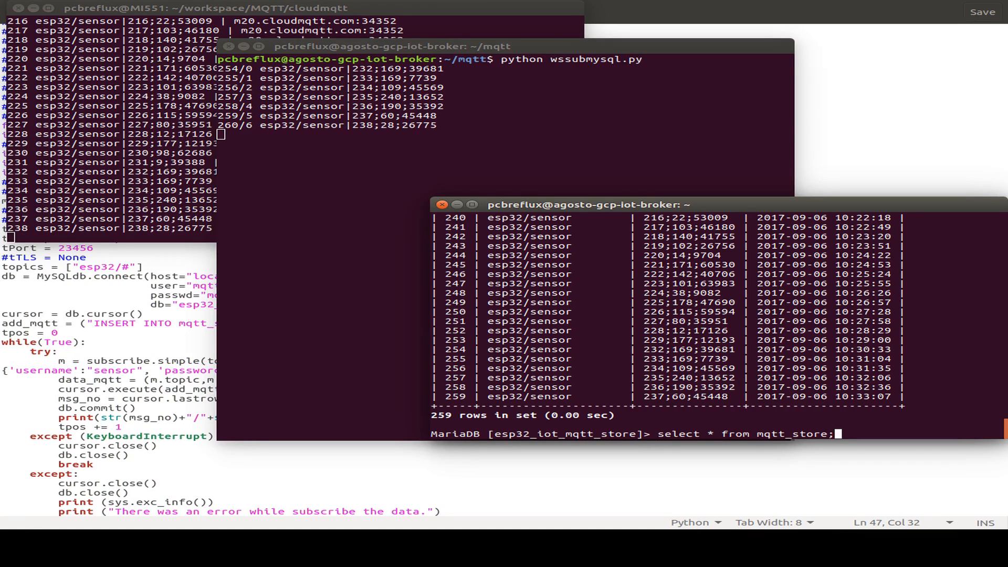
key(Return)
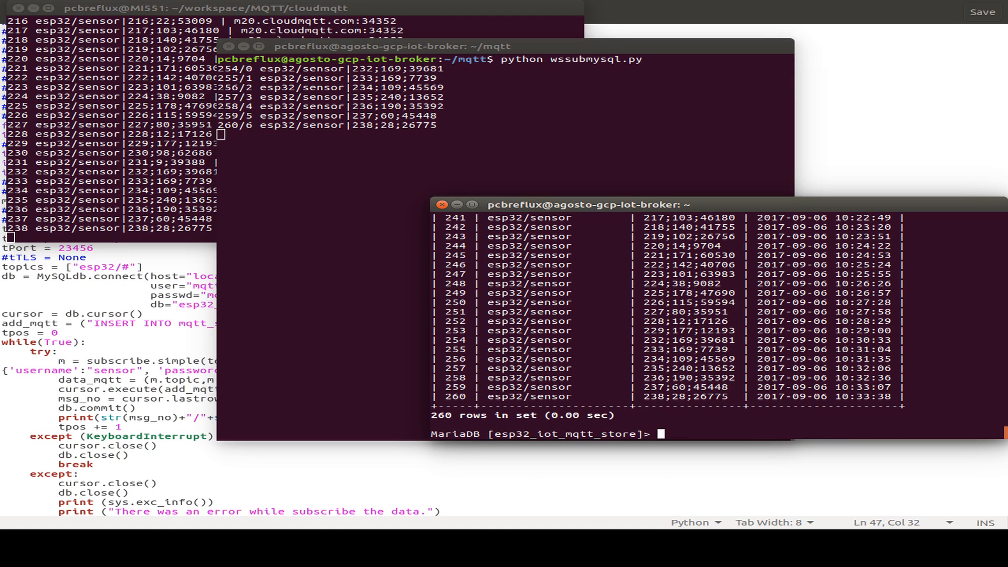